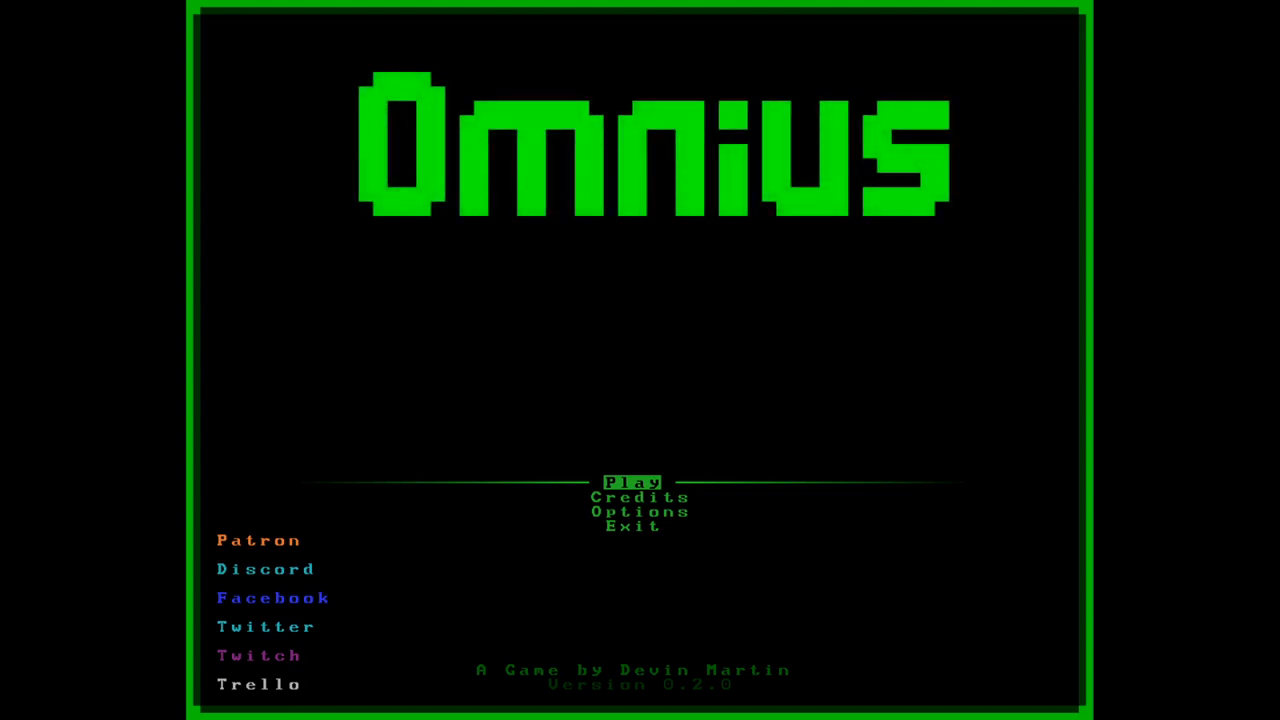
Step: Choose Play, the Rho Y galaxy, and check the Spaceman character type
click(632, 480)
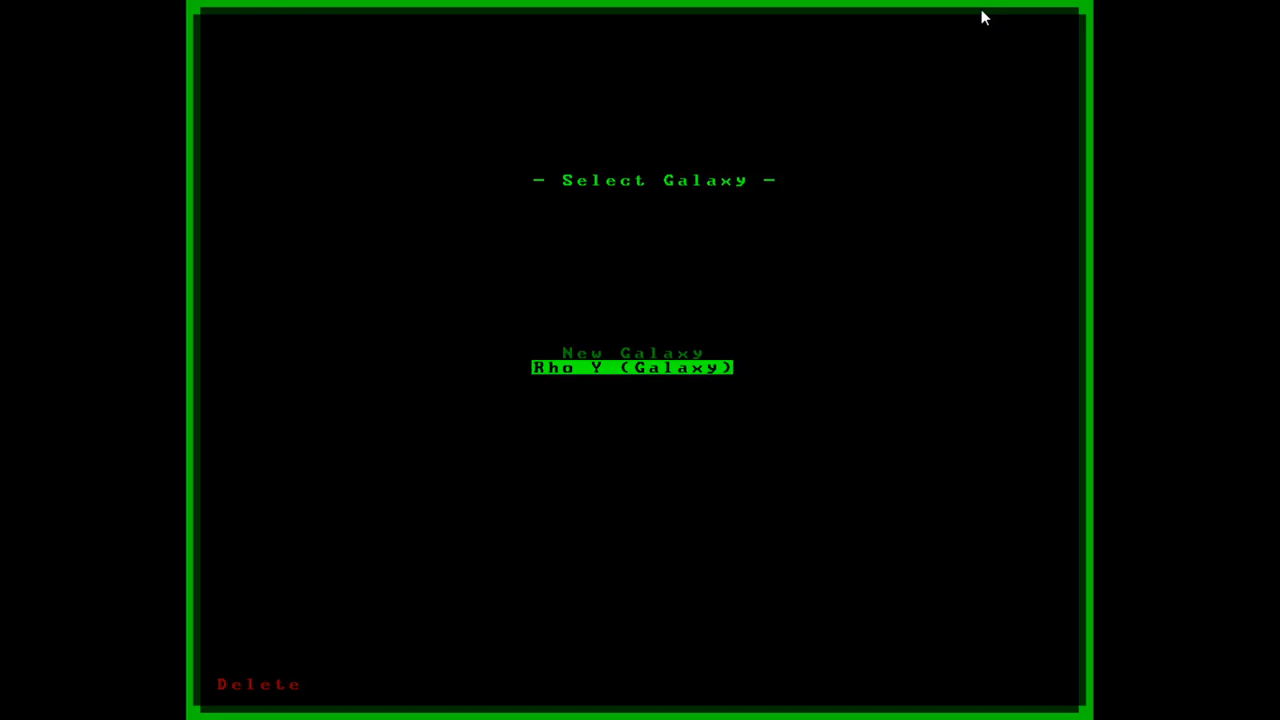
click(632, 368)
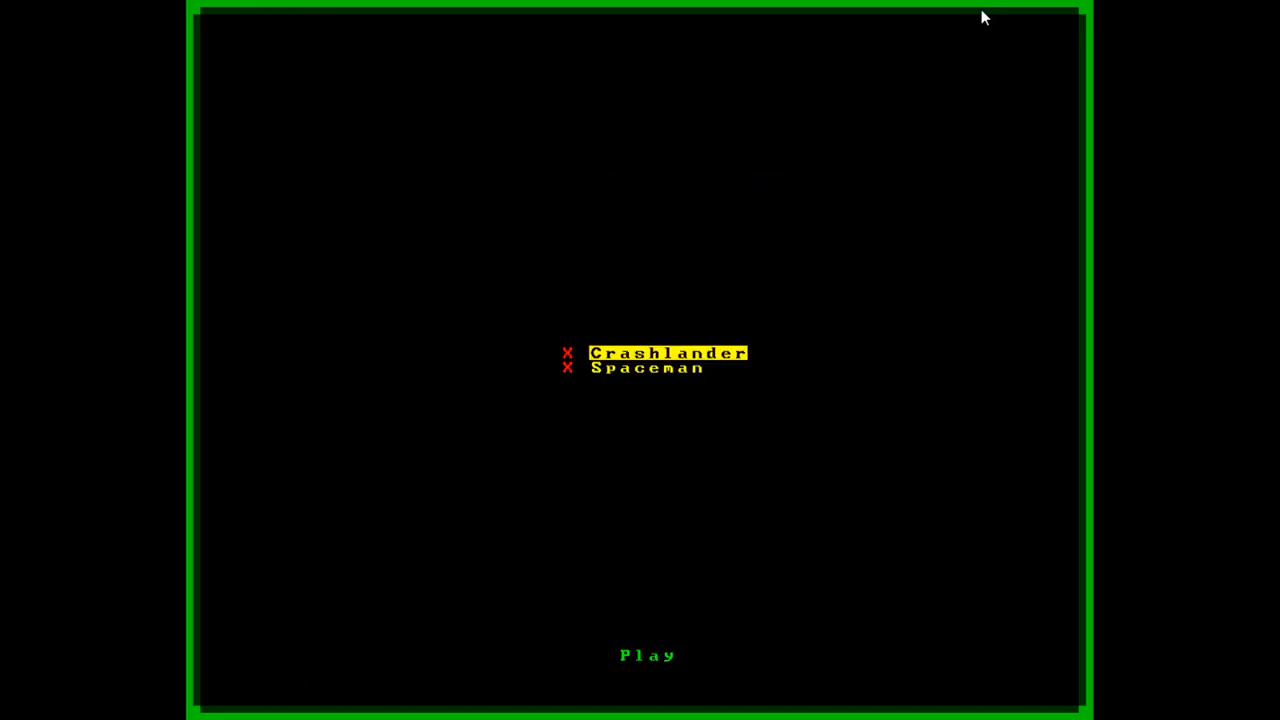
click(648, 368)
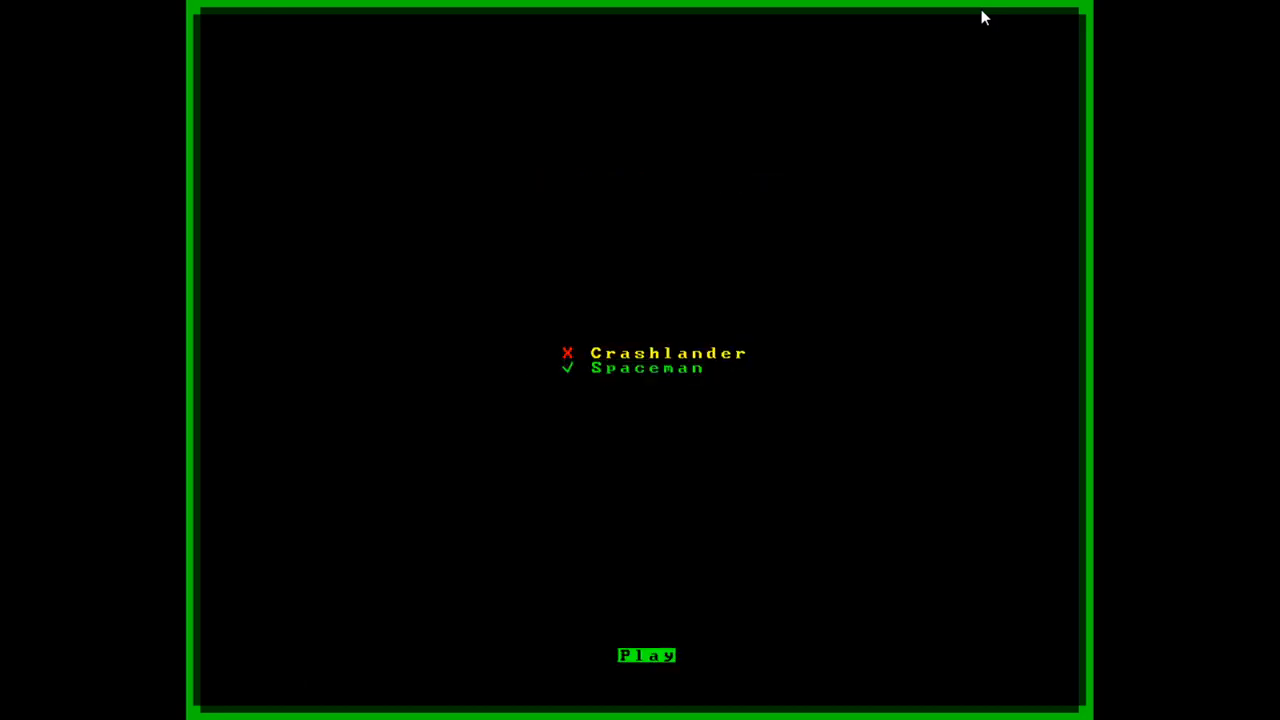
Step: Begin play as the Spaceman and walk out of the starting room into the corridor
click(646, 656)
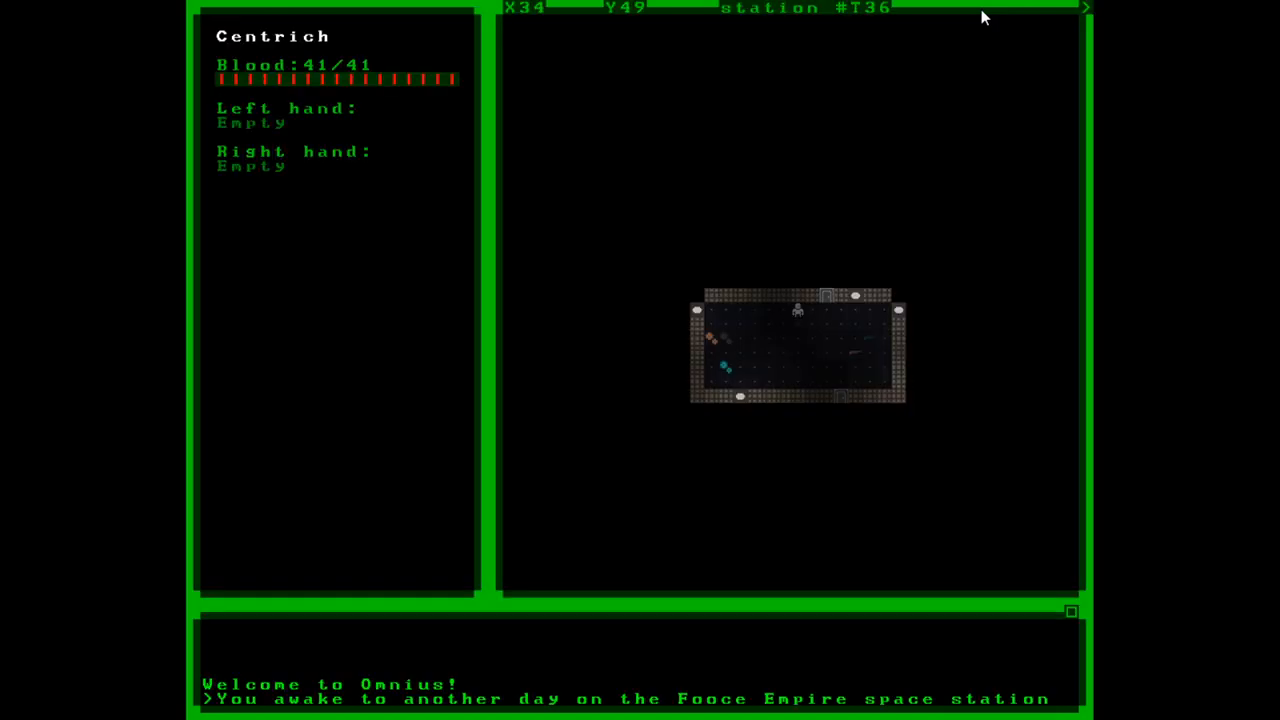
key(down)
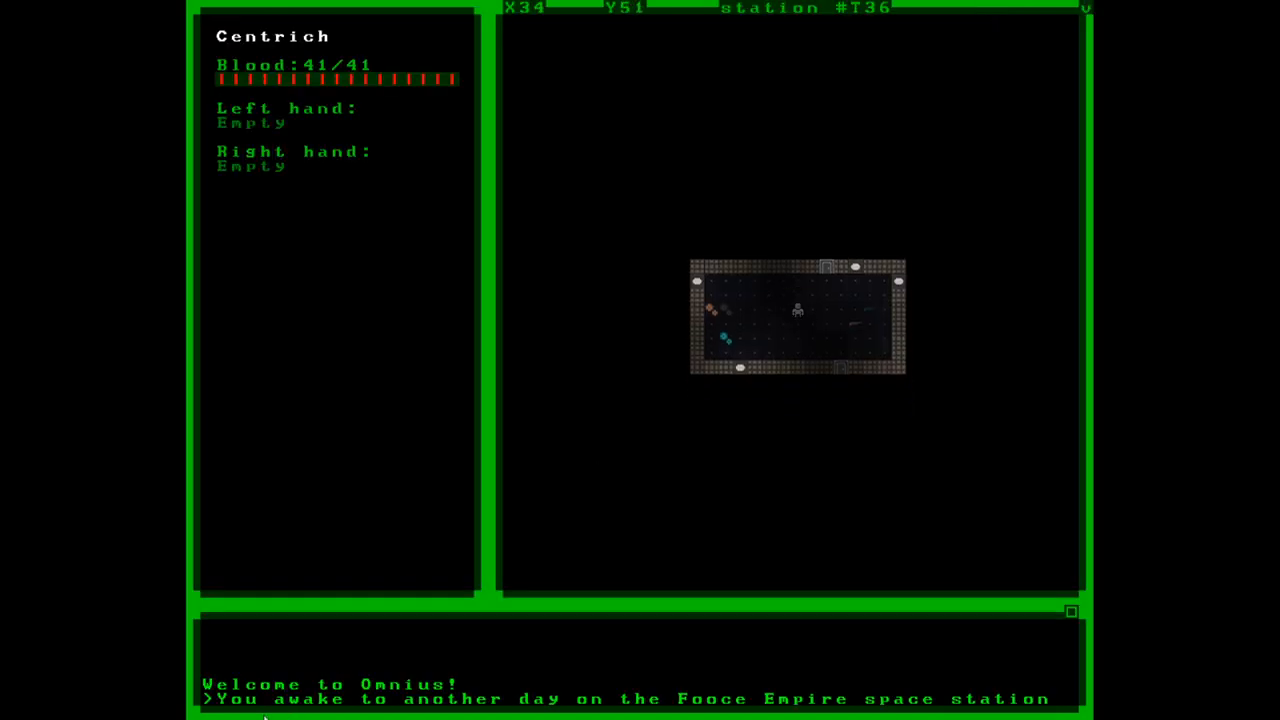
mouse_move(708, 712)
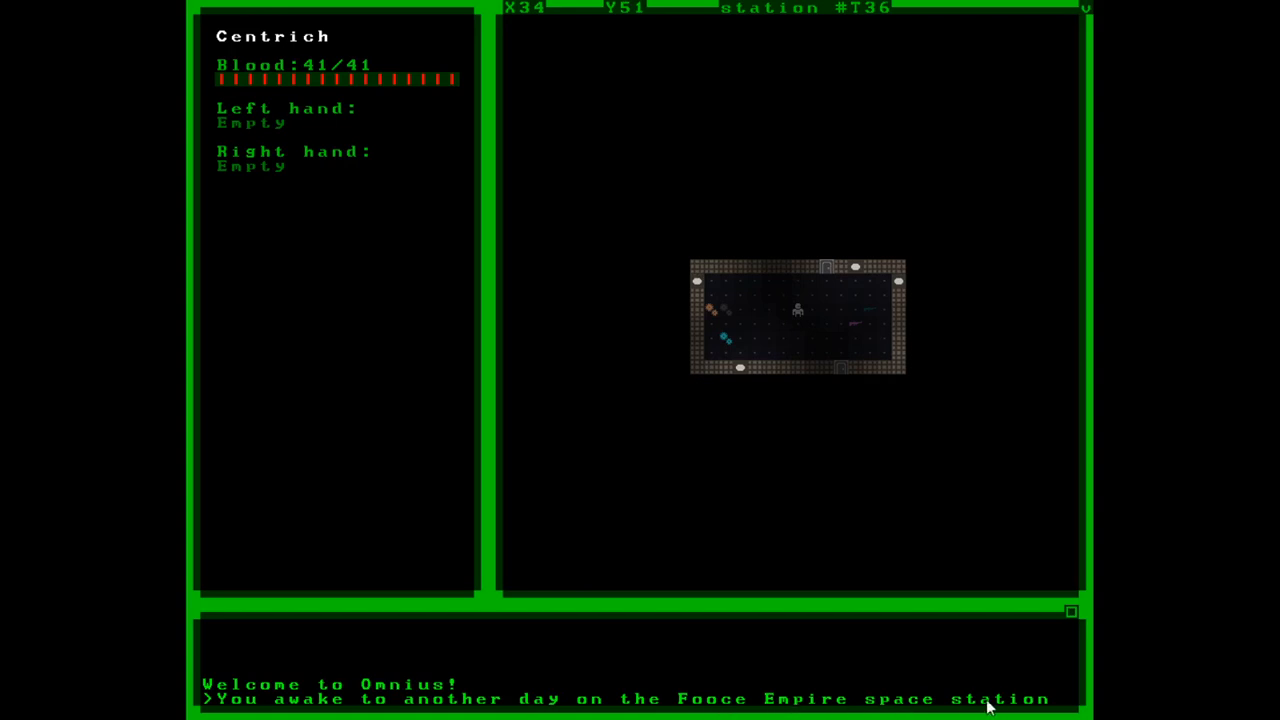
mouse_move(910, 622)
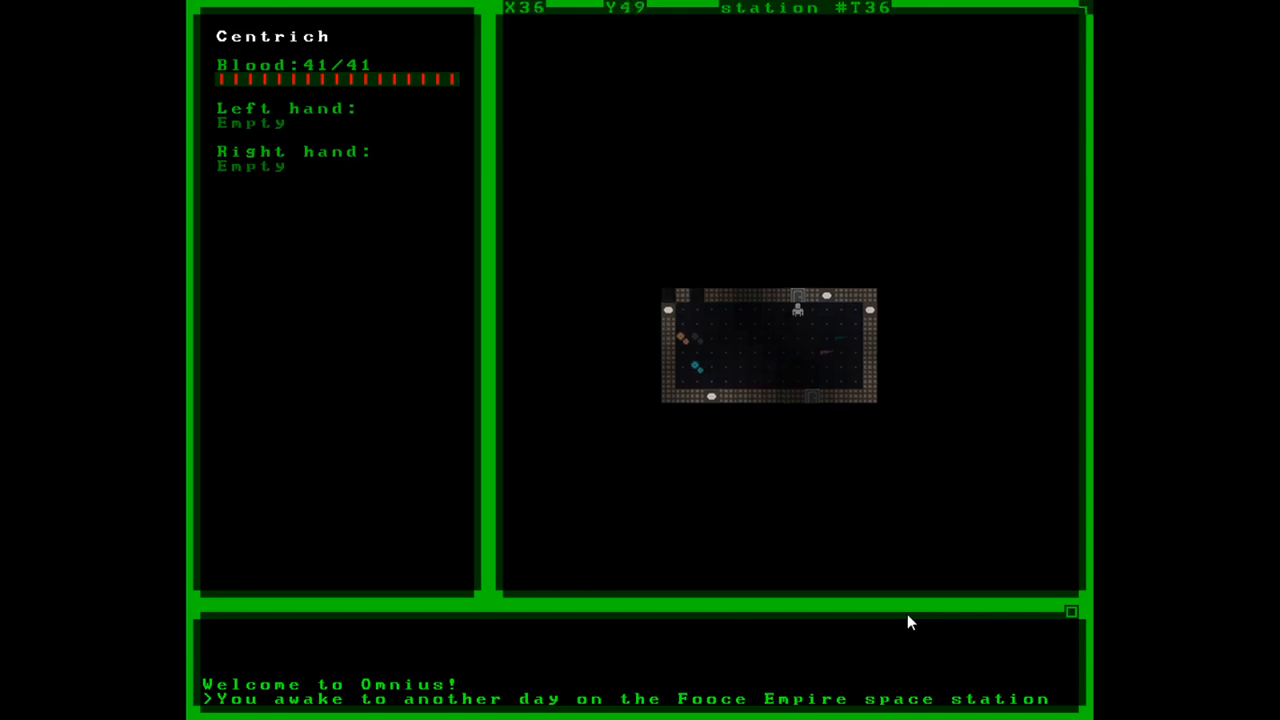
key(up)
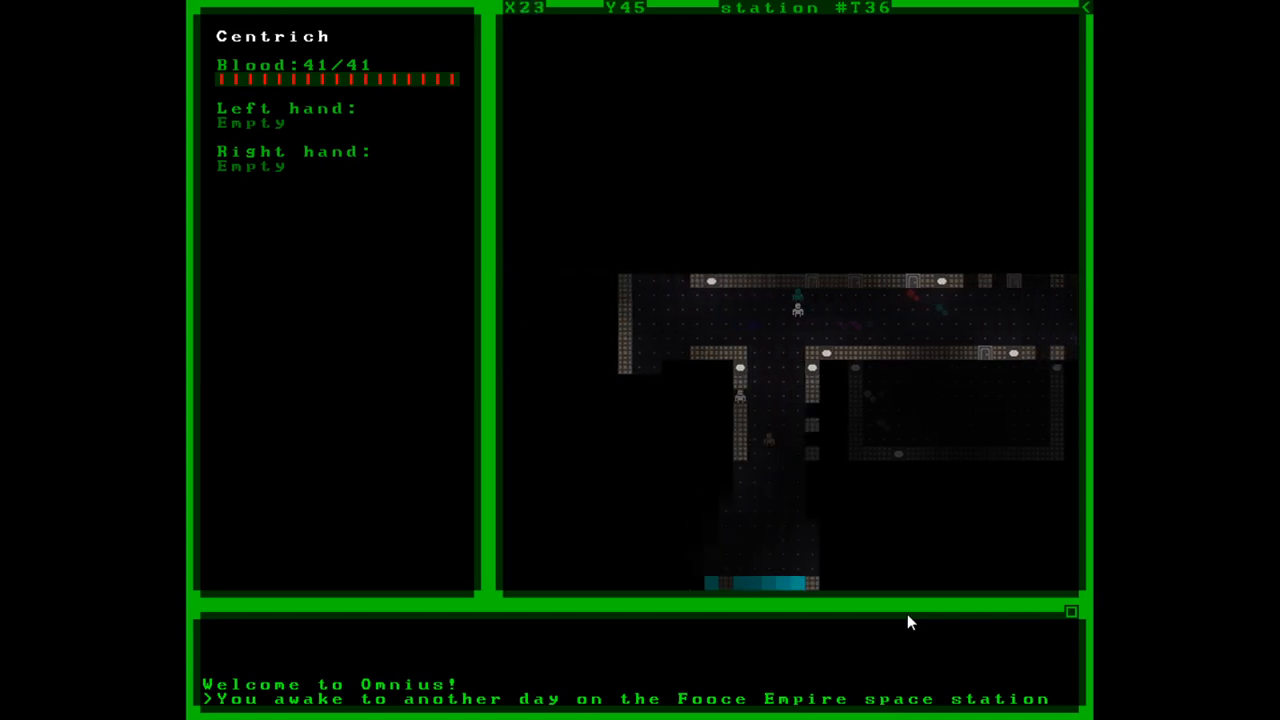
key(Down)
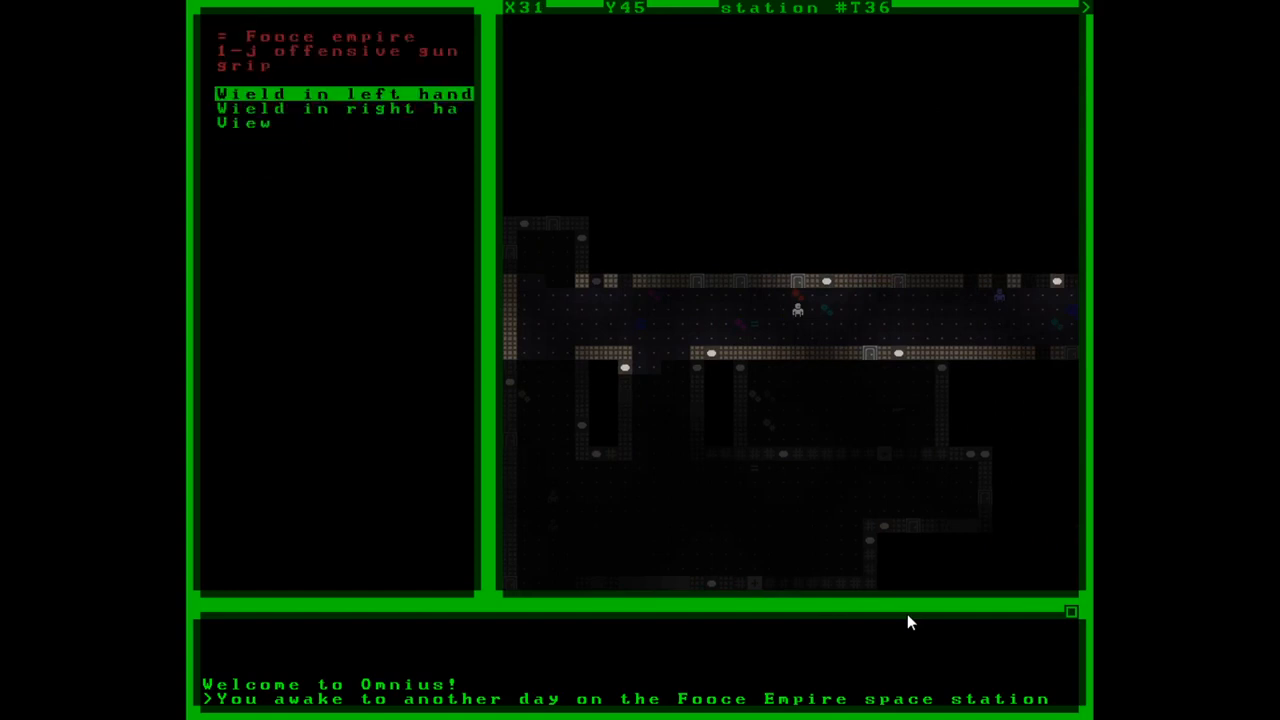
Step: Wield the cannon flashlight in the left hand, put on the shoulder bag, and move on
click(244, 124)
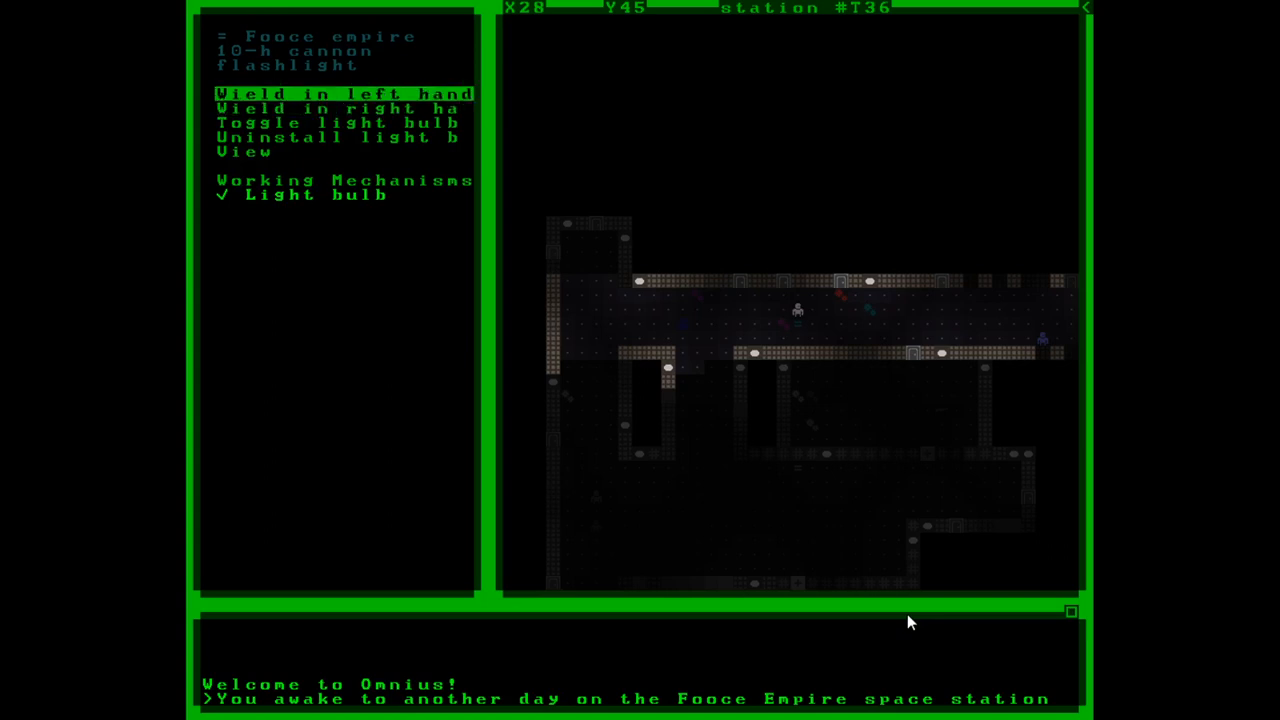
click(344, 94)
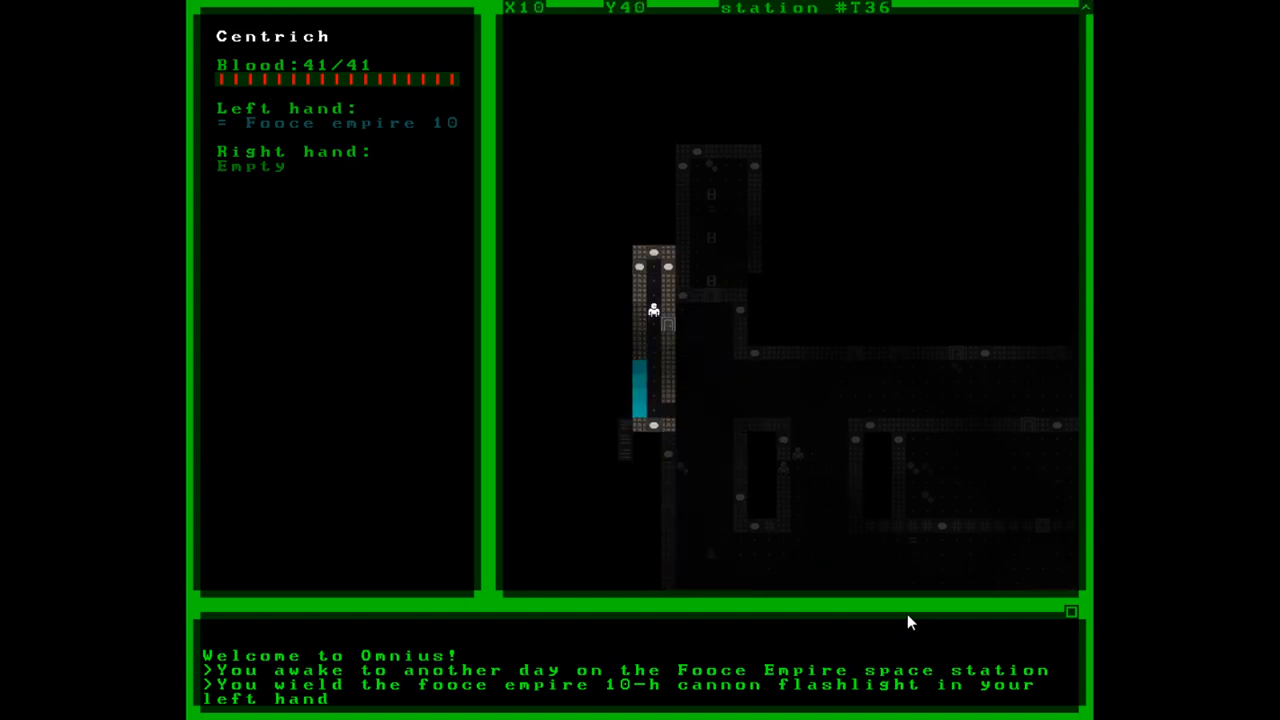
key(Down)
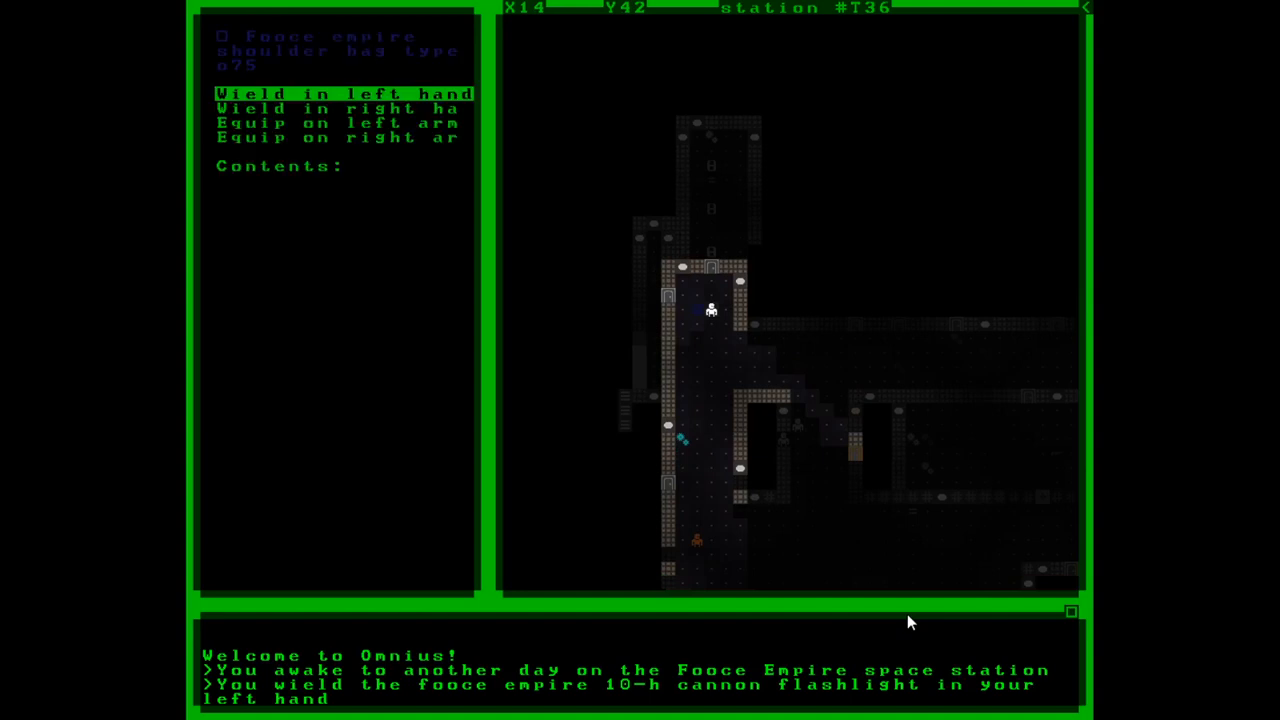
key(down)
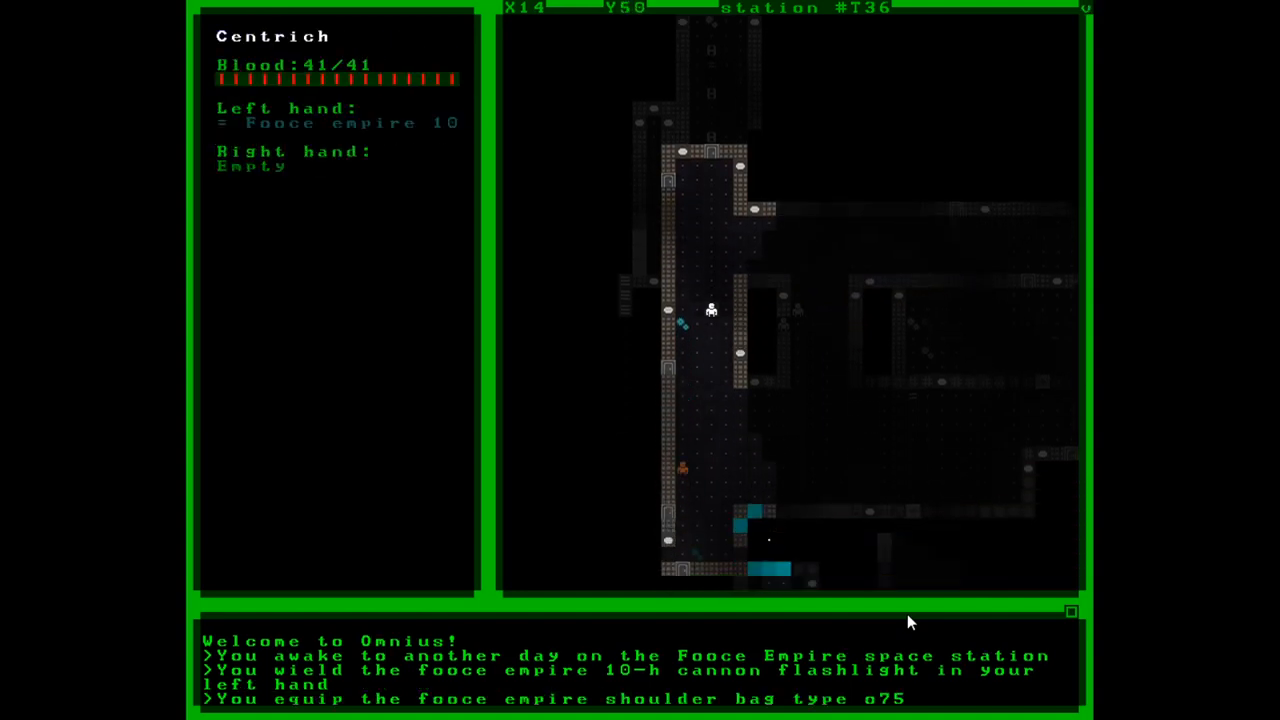
key(Down)
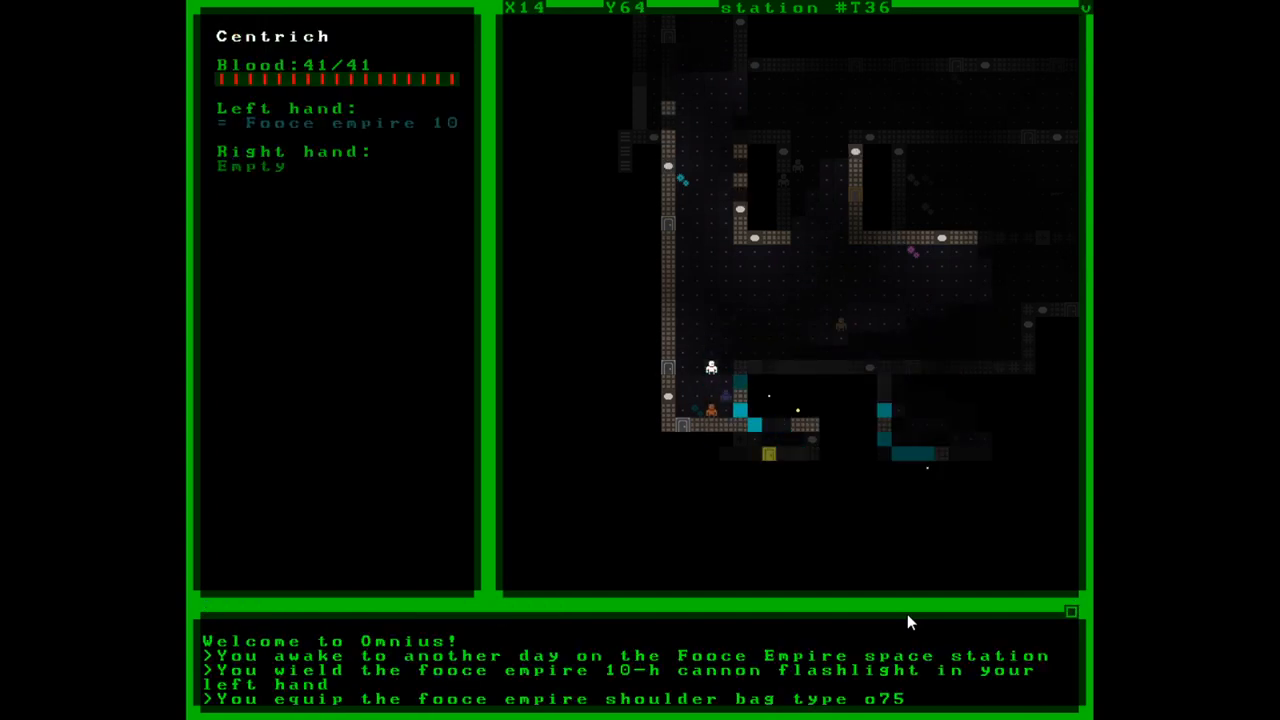
Step: Say 'hey there' to Ellena, then tell her 'follow me'
text(hey t!)
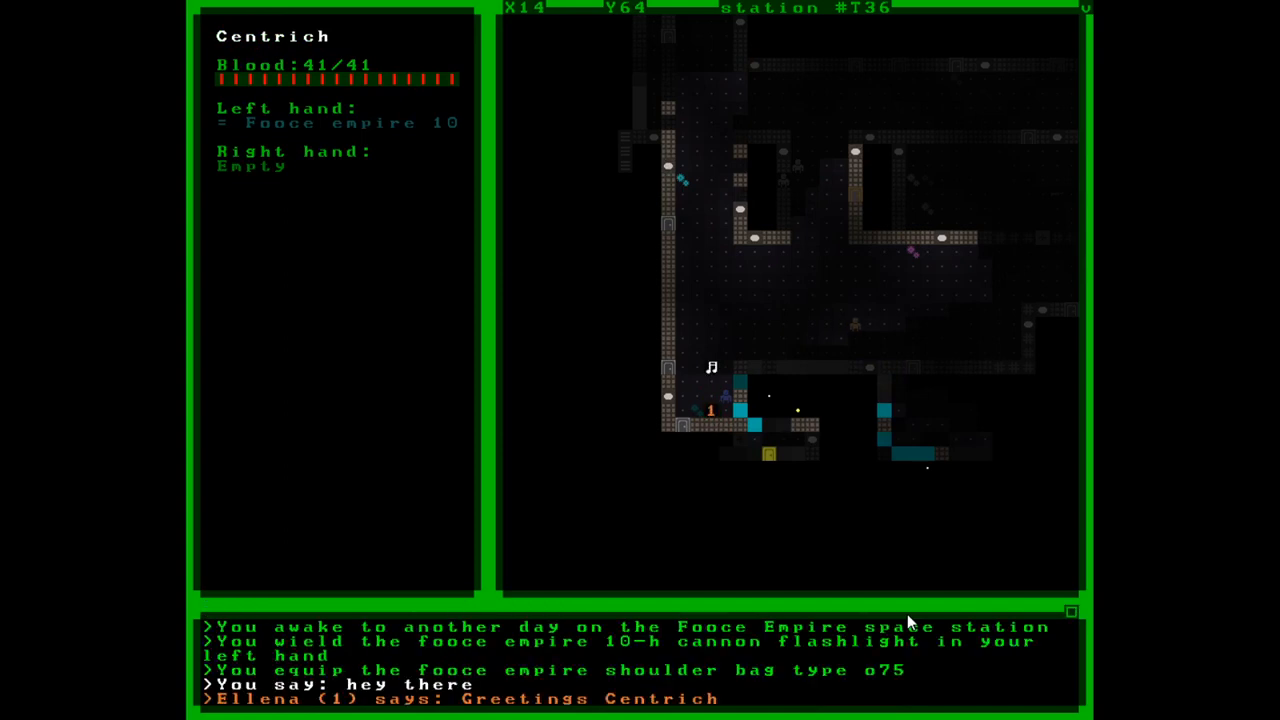
mouse_move(684, 710)
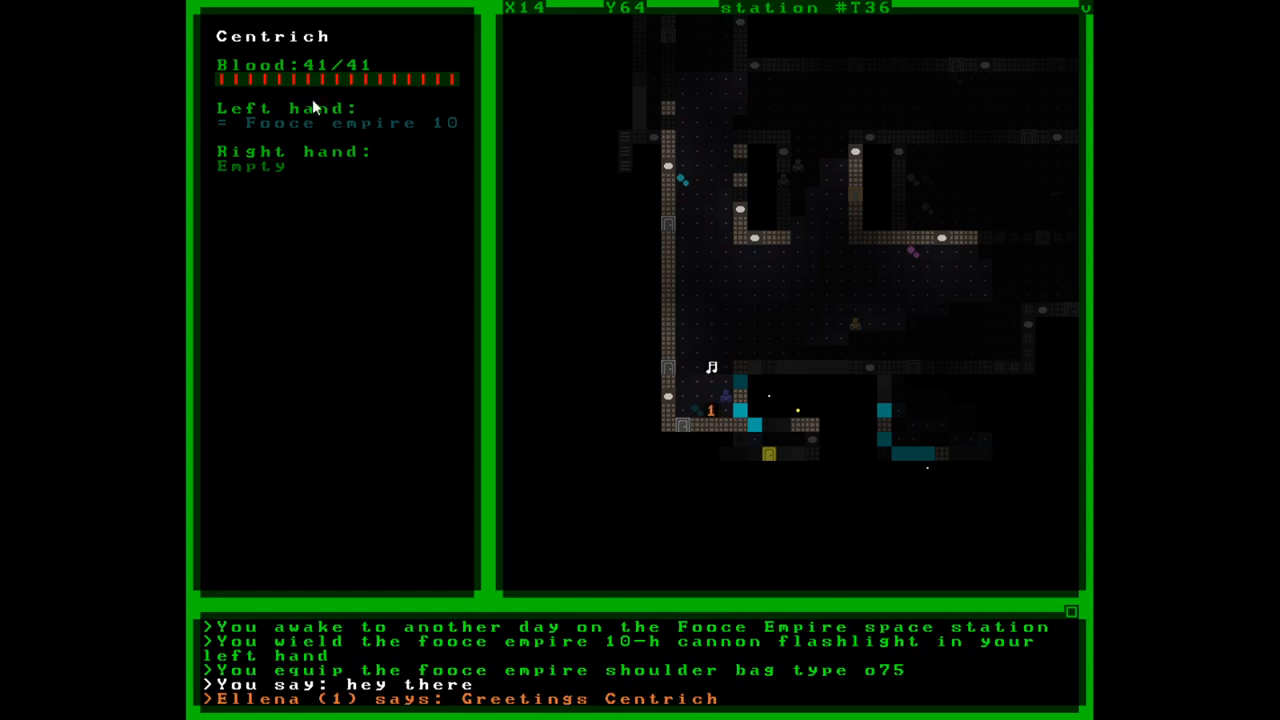
mouse_move(584, 566)
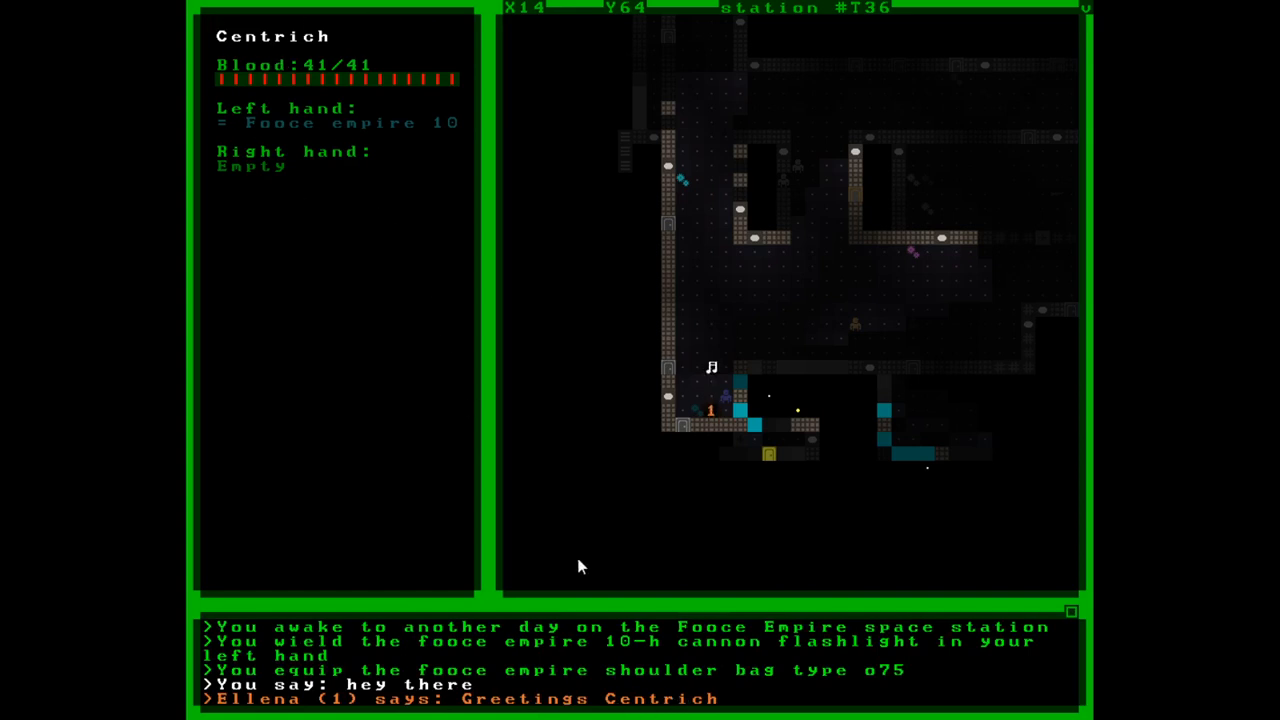
mouse_move(844, 678)
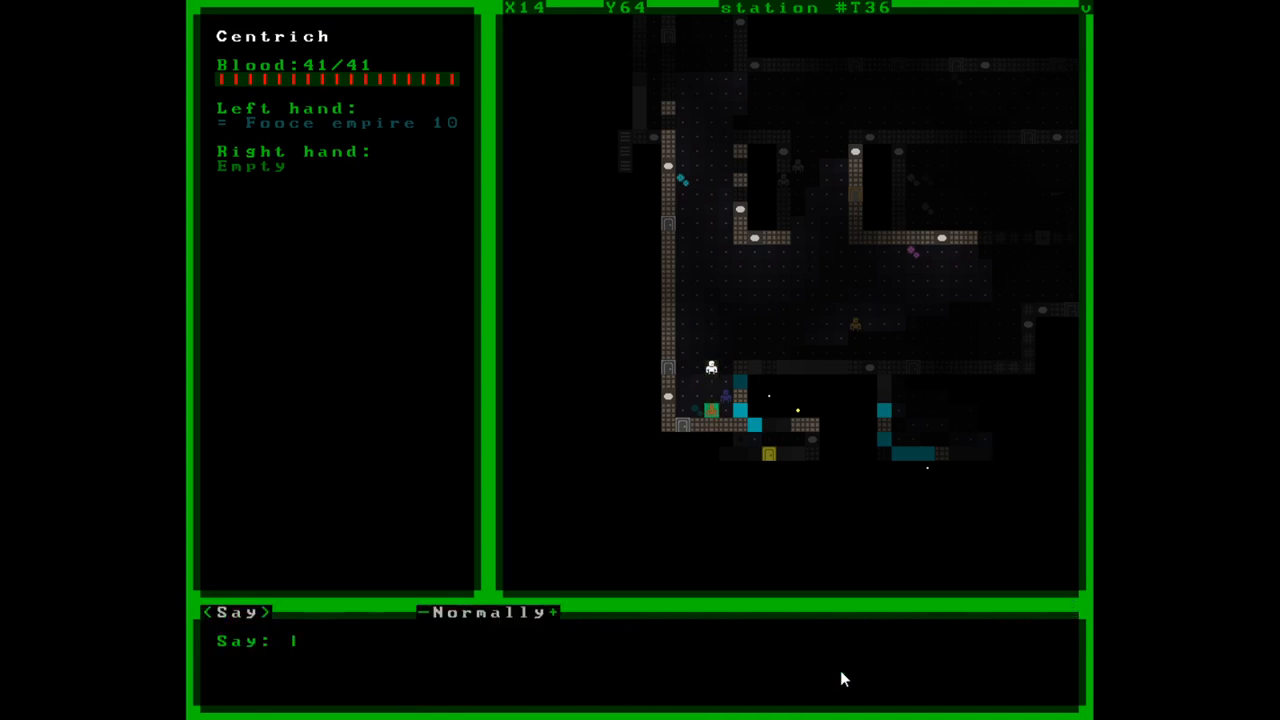
text(follow me)
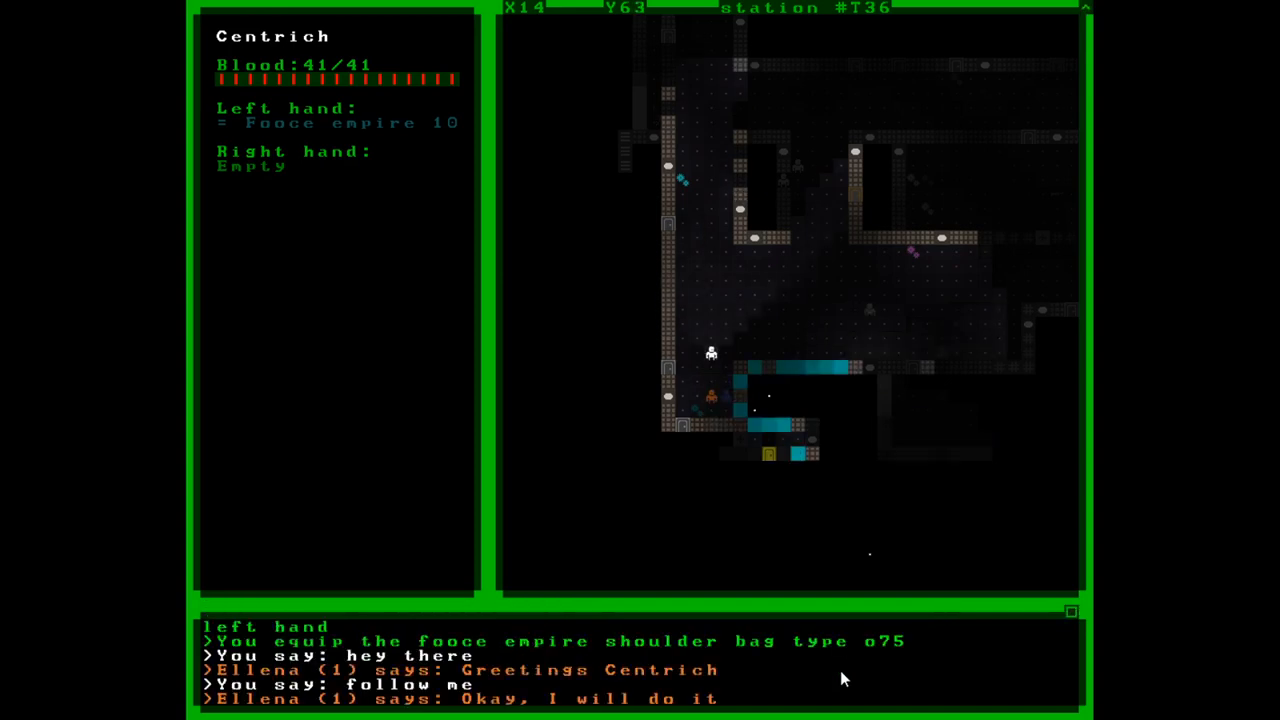
mouse_move(756, 704)
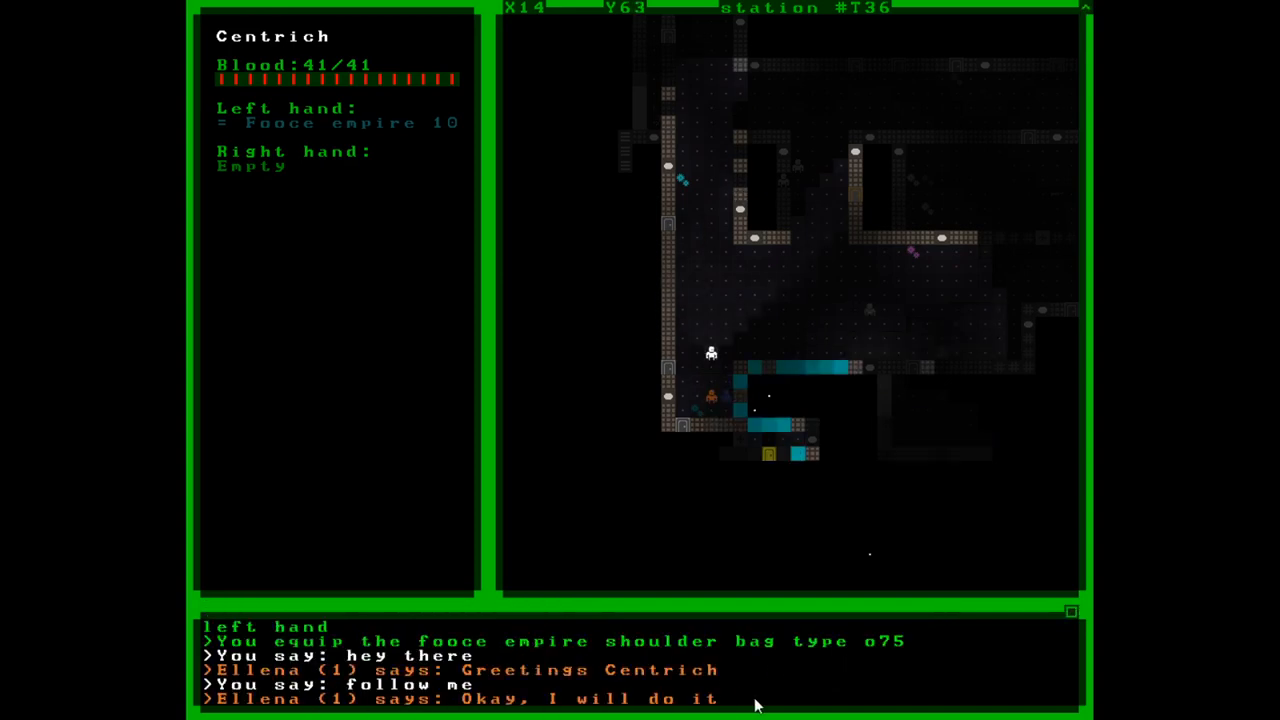
key(up)
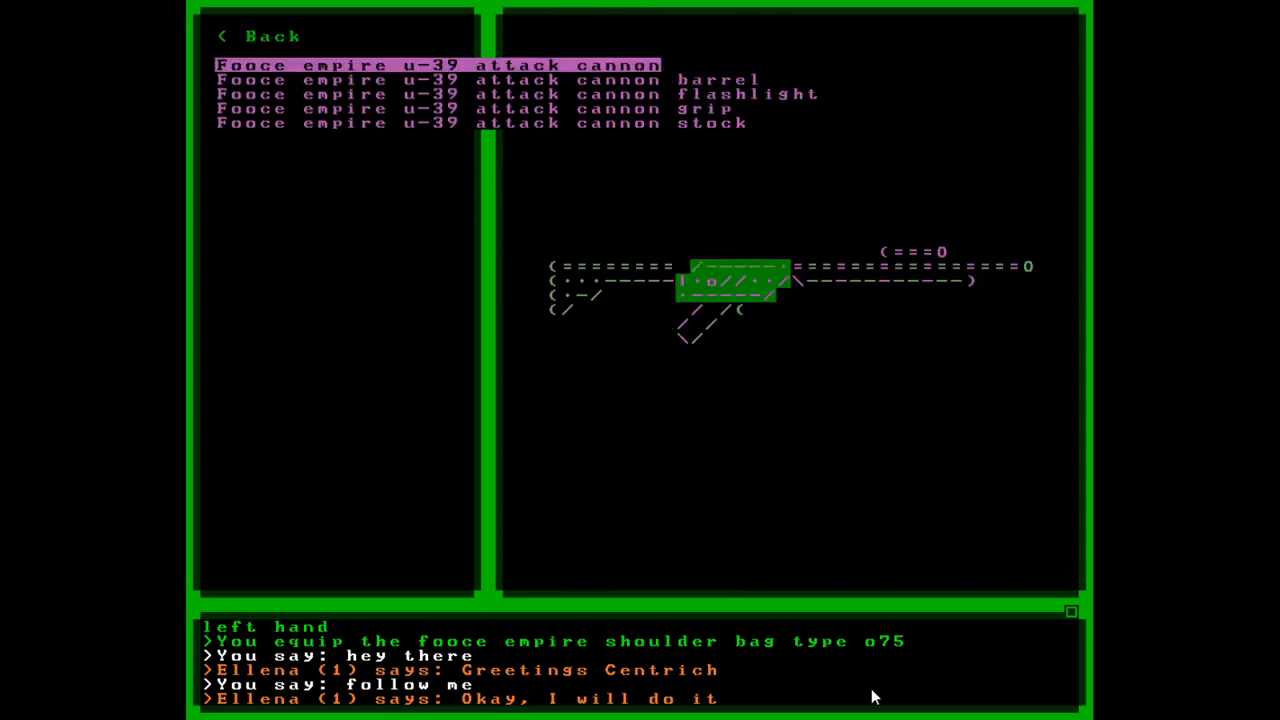
Step: Compare the carried cannon and gun, then wield the 12n offensive gun in the left hand
click(436, 64)
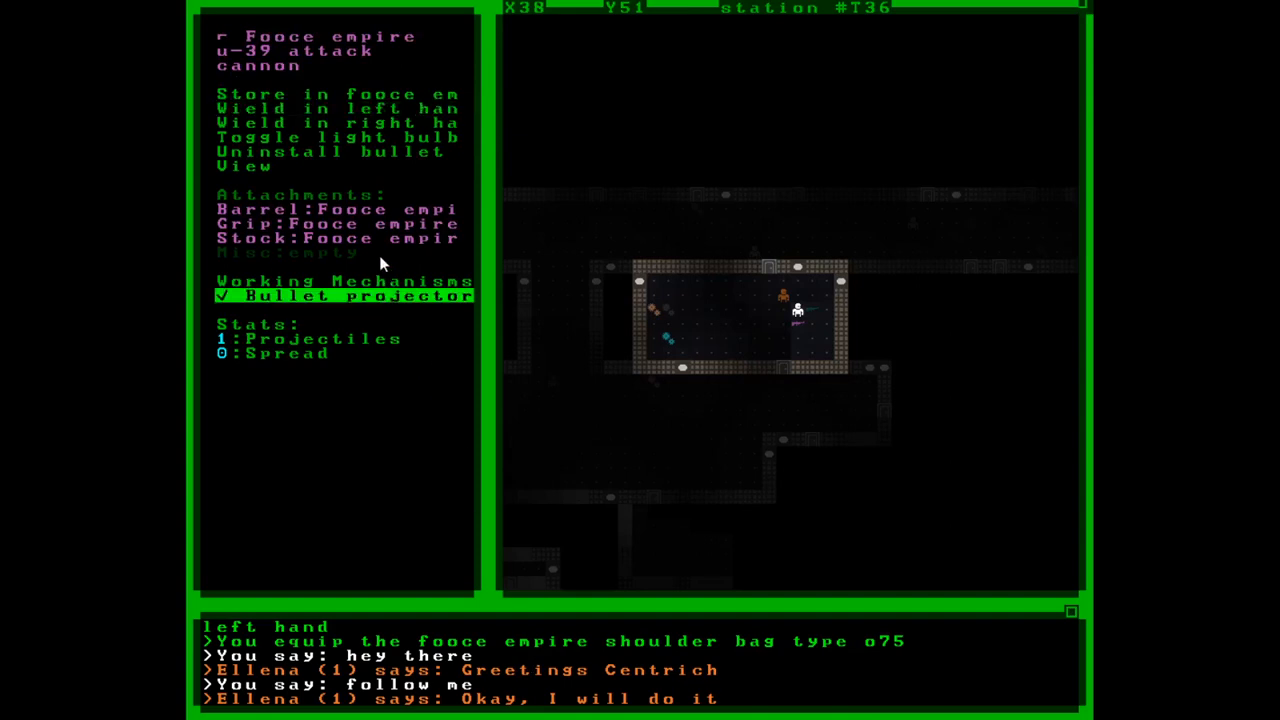
mouse_move(380, 262)
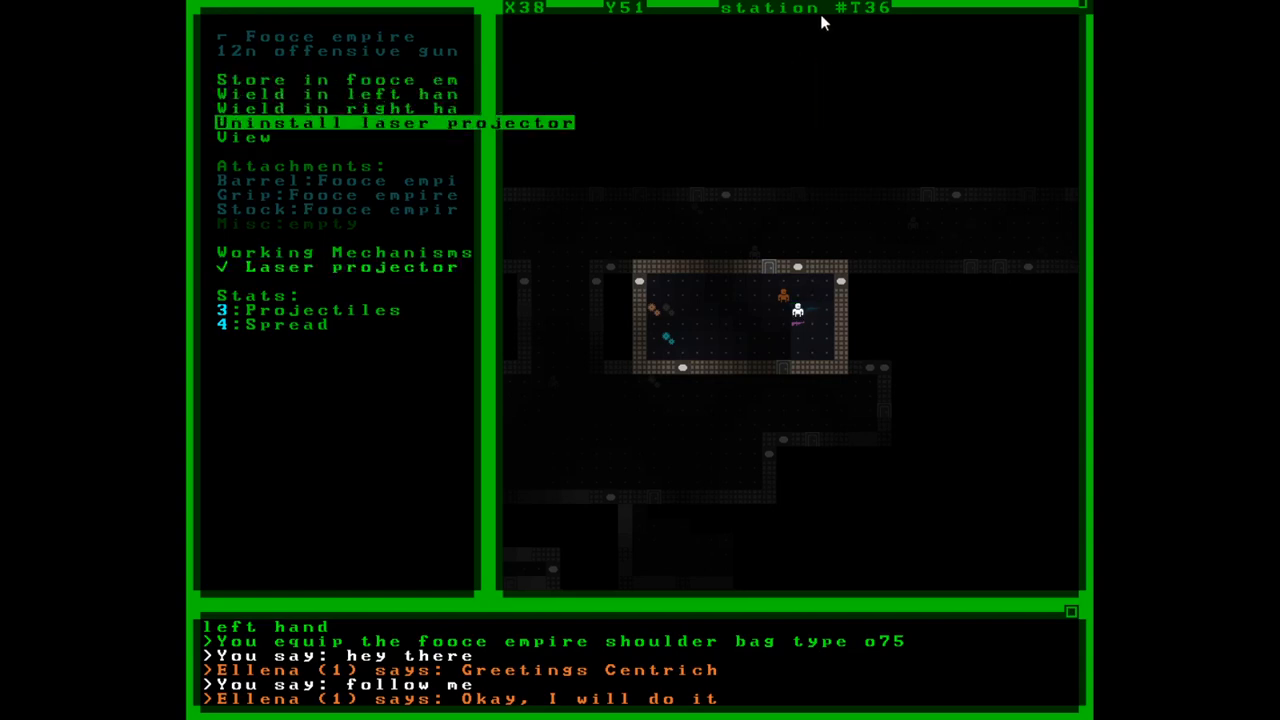
click(390, 122)
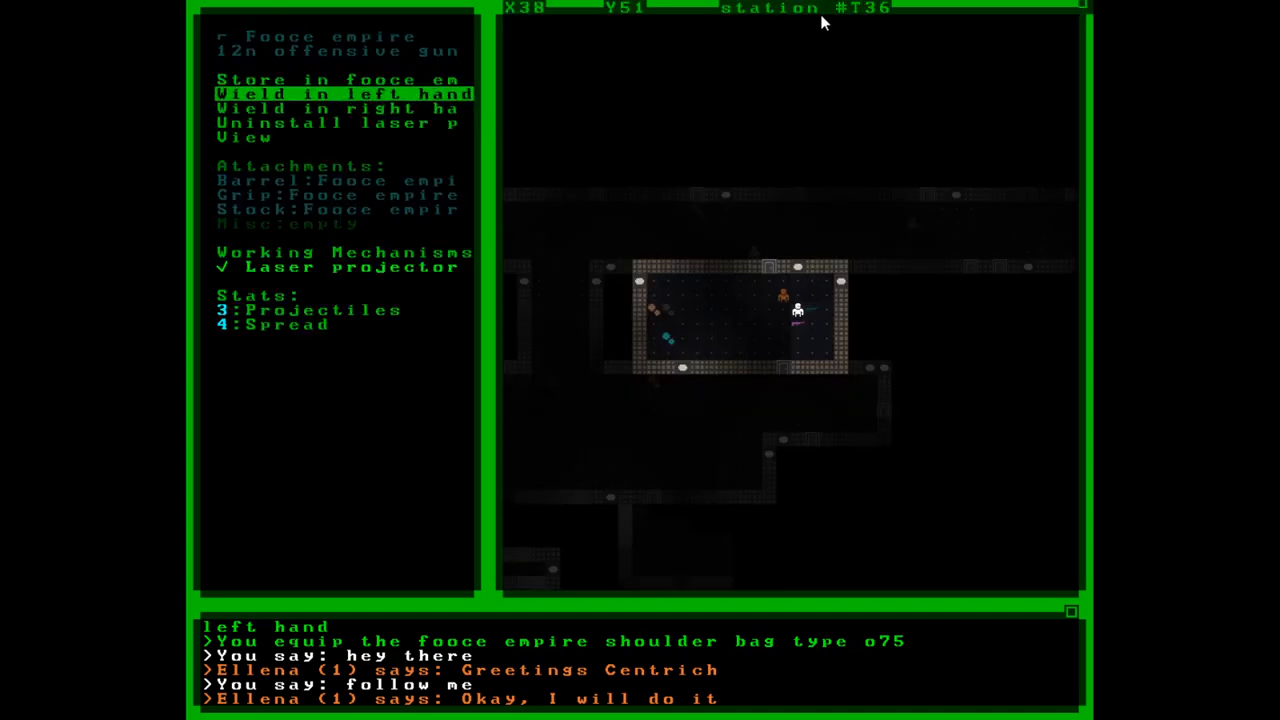
click(340, 94)
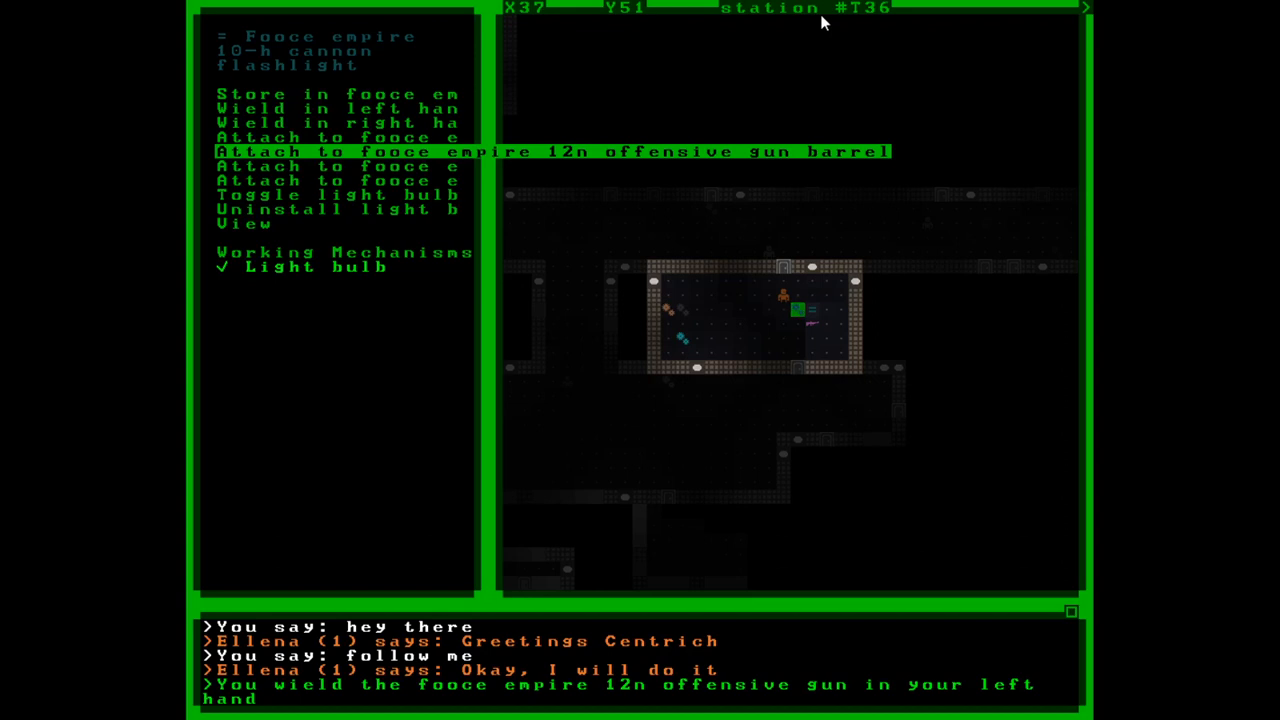
Step: Attach the flashlight to the 12n offensive gun's barrel
click(552, 152)
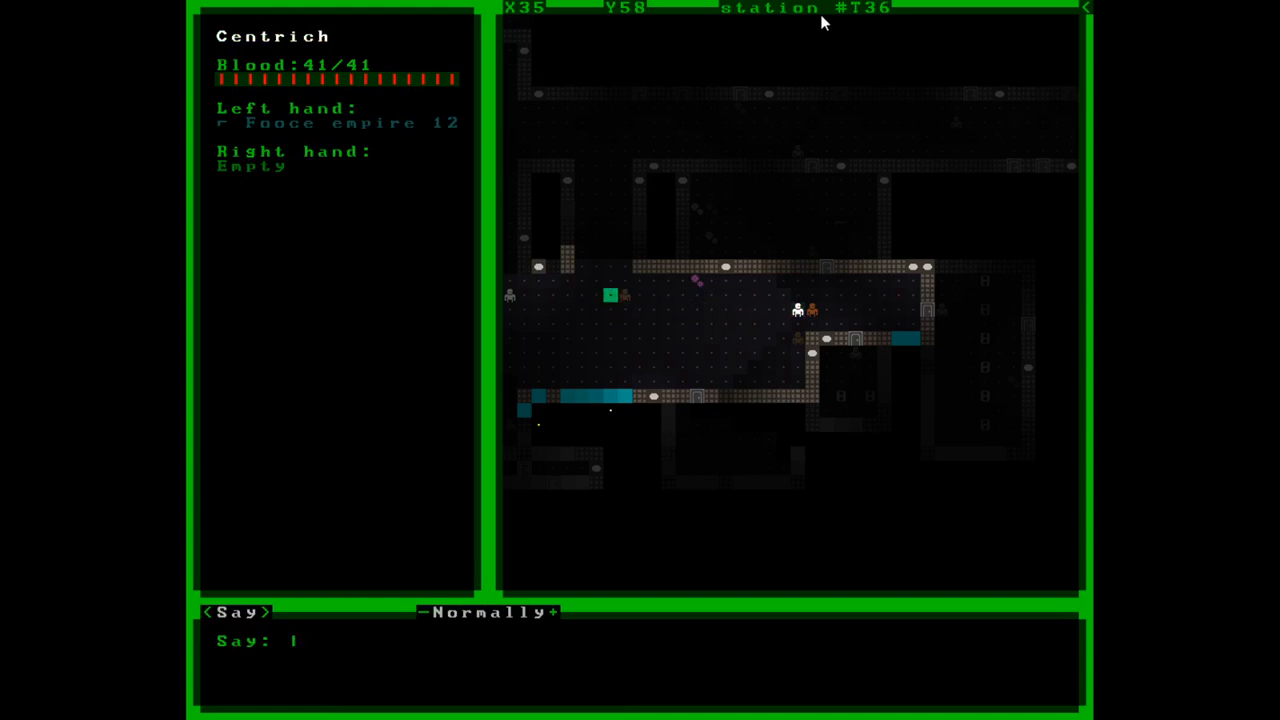
Step: Shout 'hey there, you suck!' at the crew, then ask 'hey, what are you doing?'
text(hey there,)
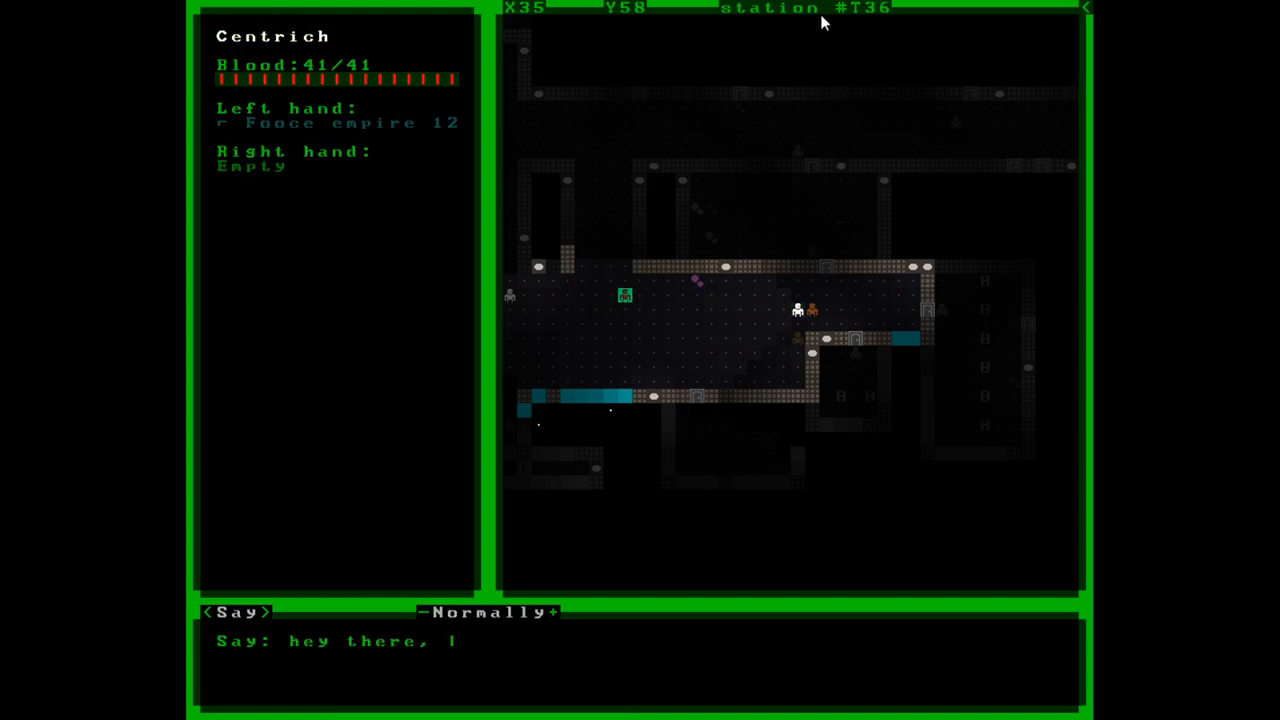
text(you suck!)
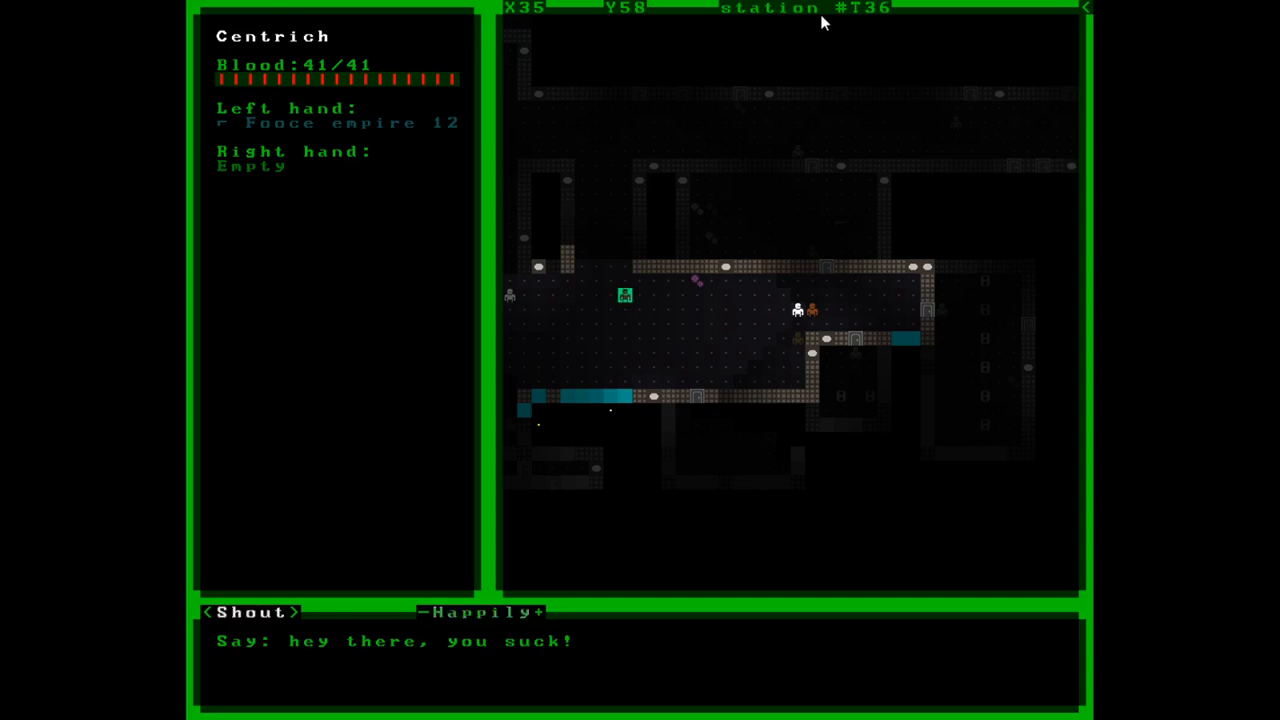
key(enter)
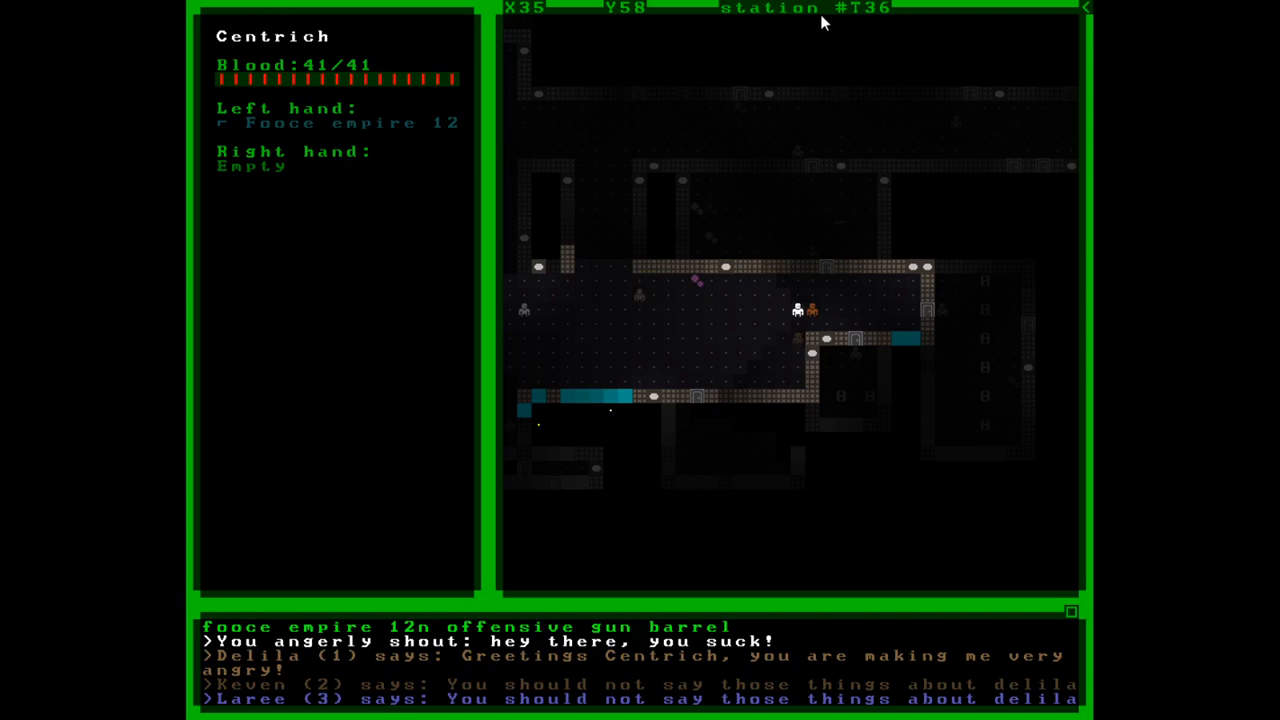
mouse_move(738, 644)
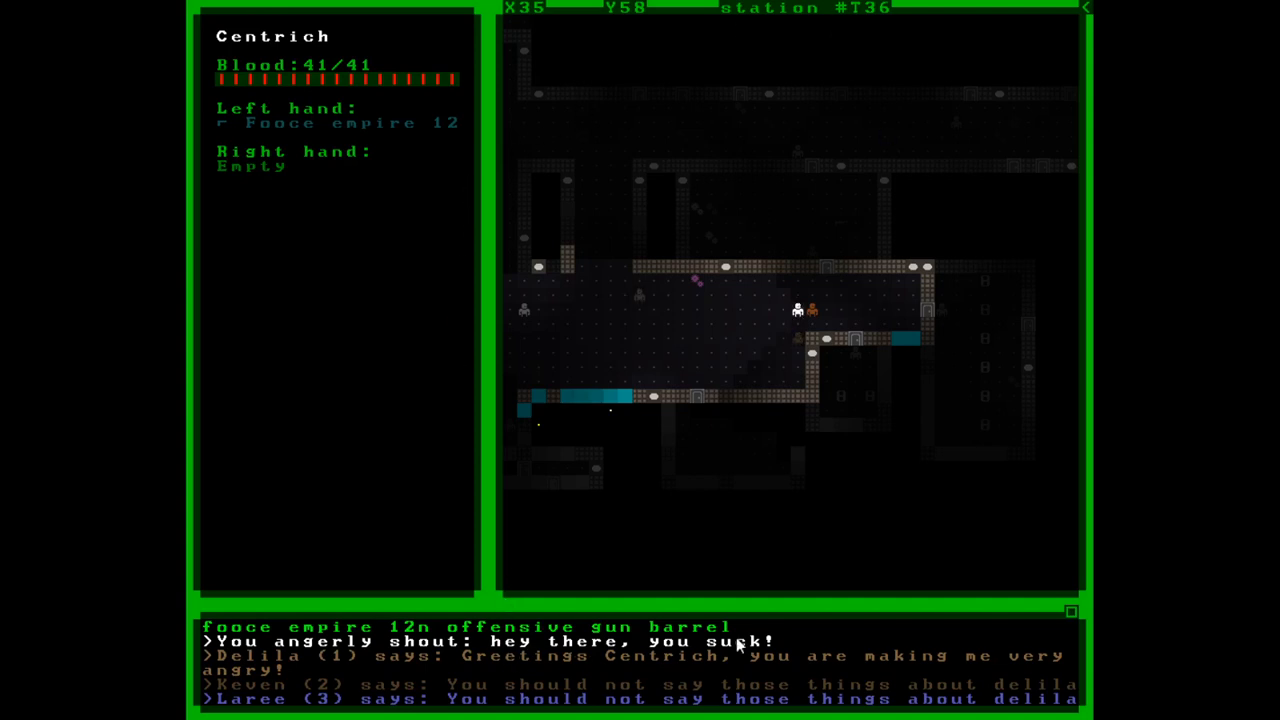
mouse_move(528, 672)
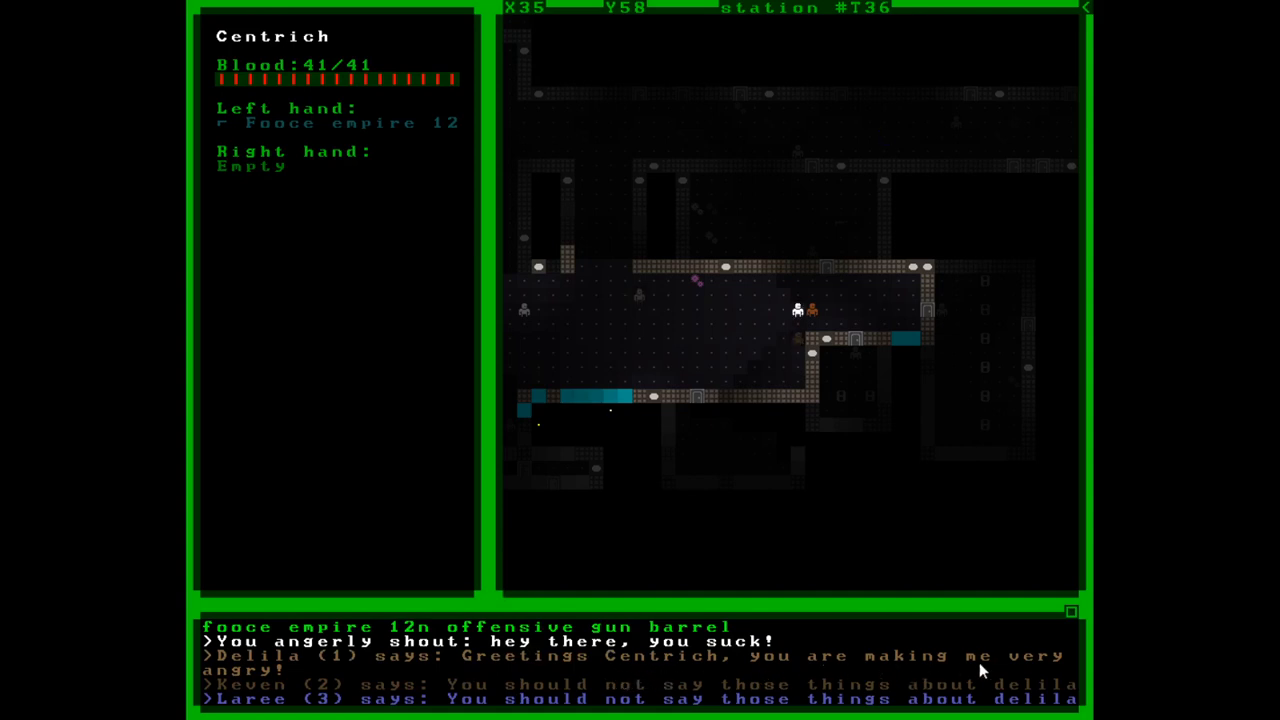
mouse_move(588, 682)
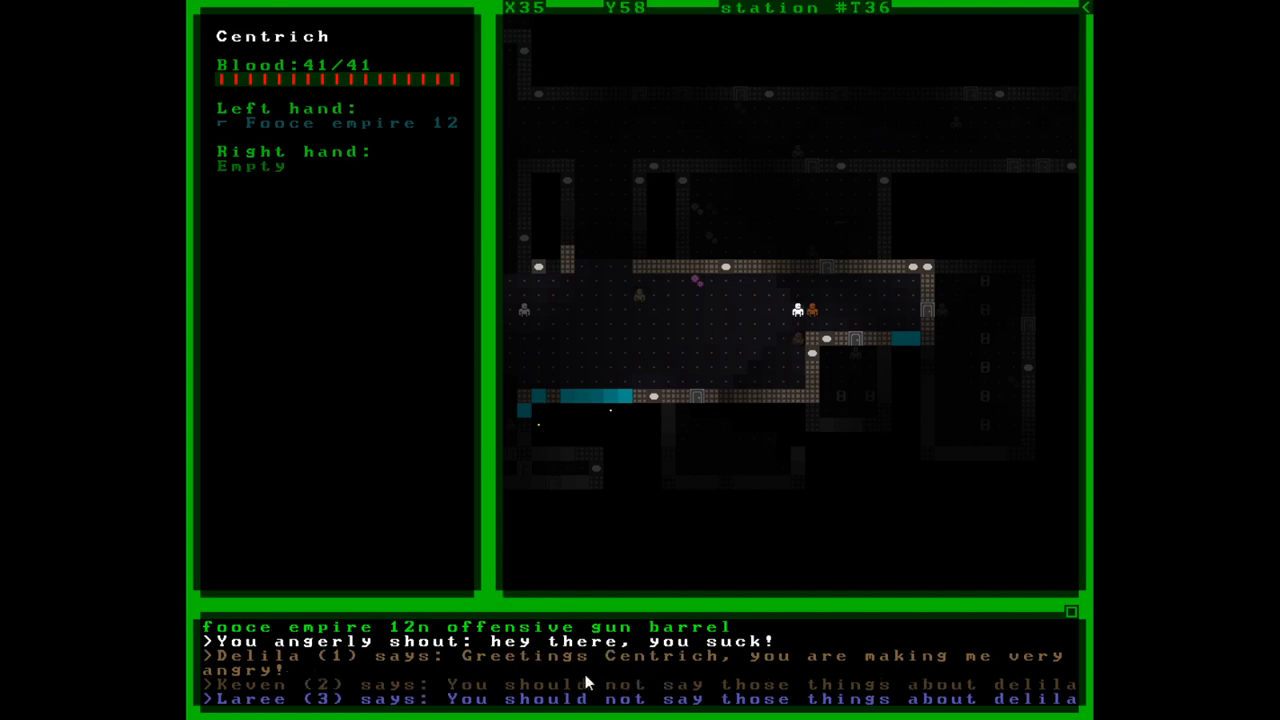
mouse_move(280, 710)
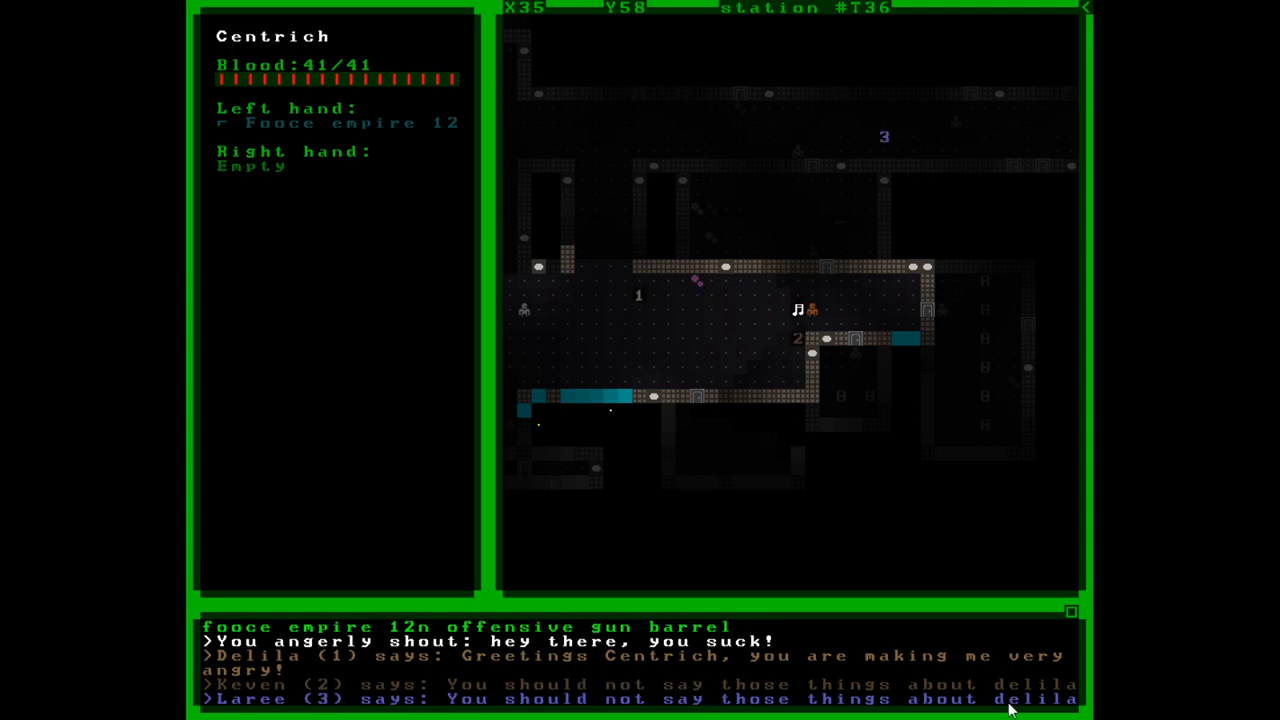
mouse_move(318, 676)
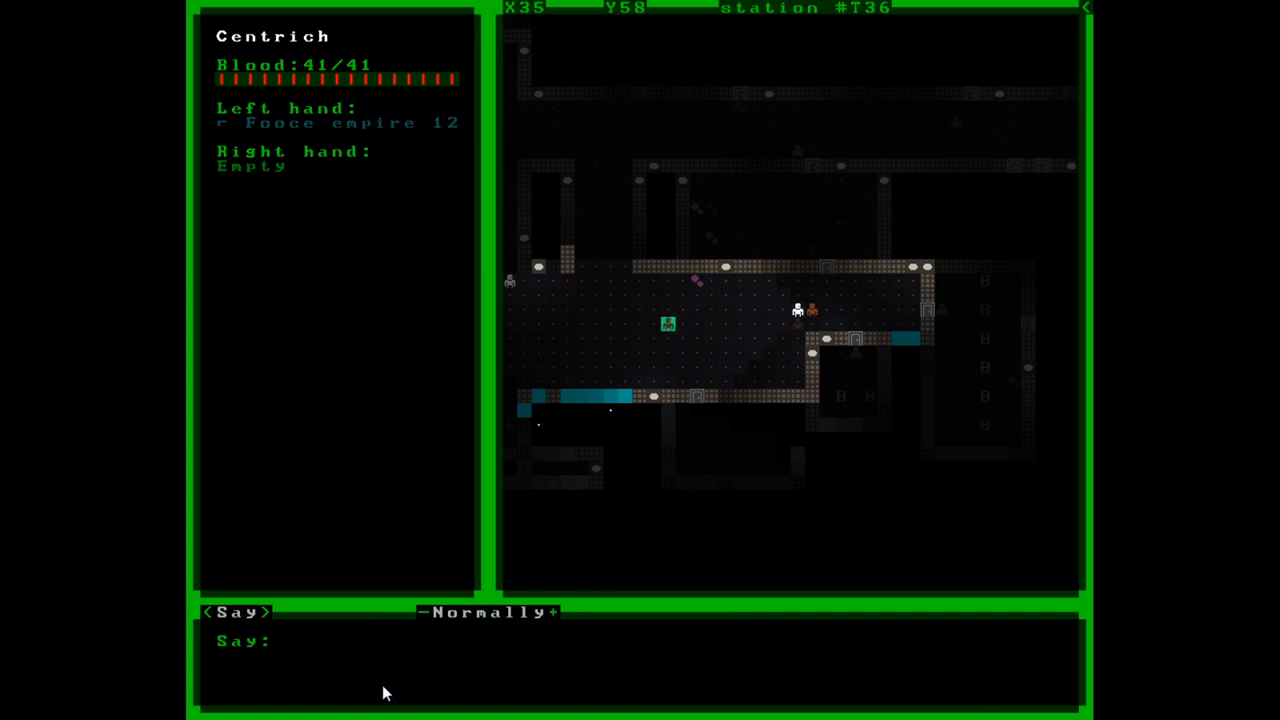
text(hey, what are you)
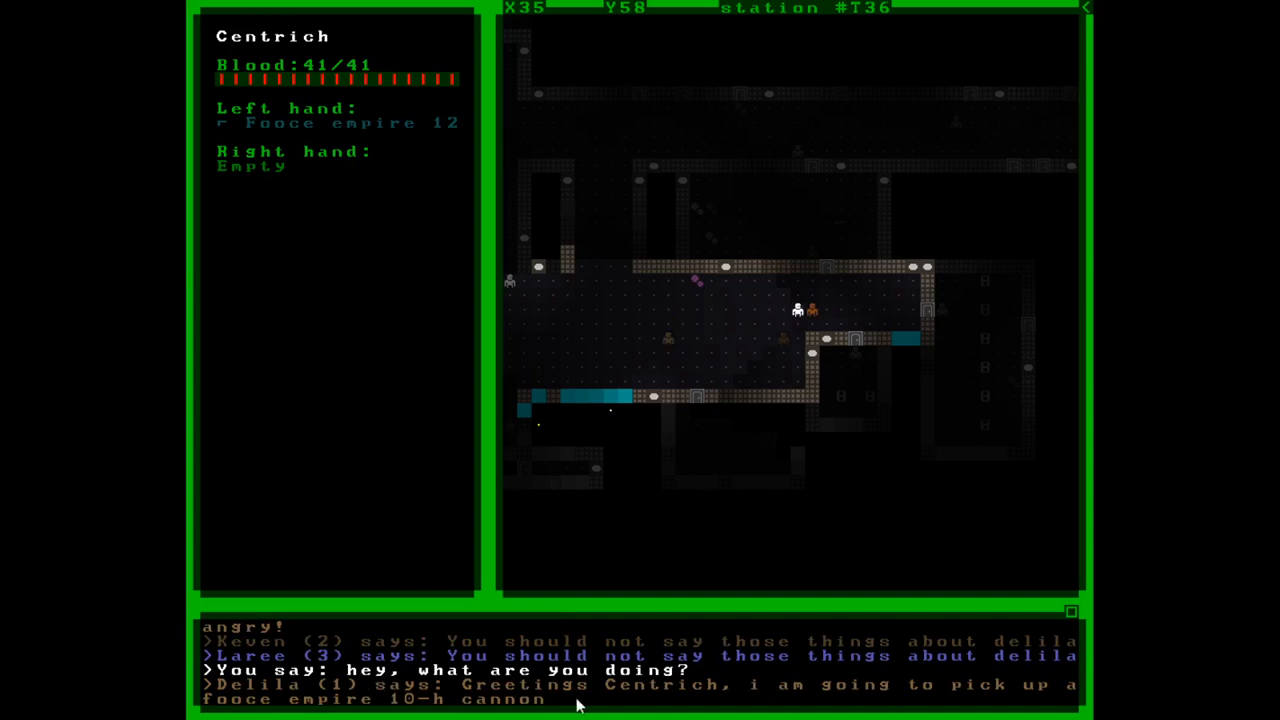
mouse_move(404, 716)
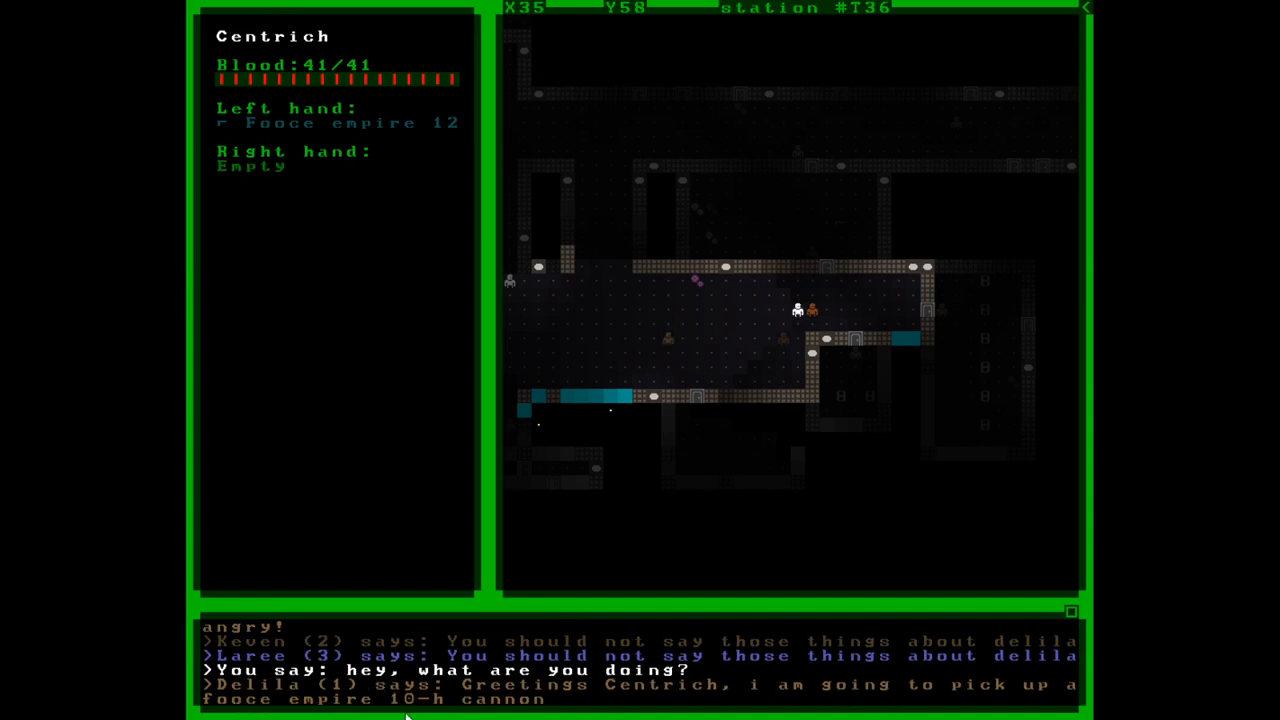
mouse_move(562, 702)
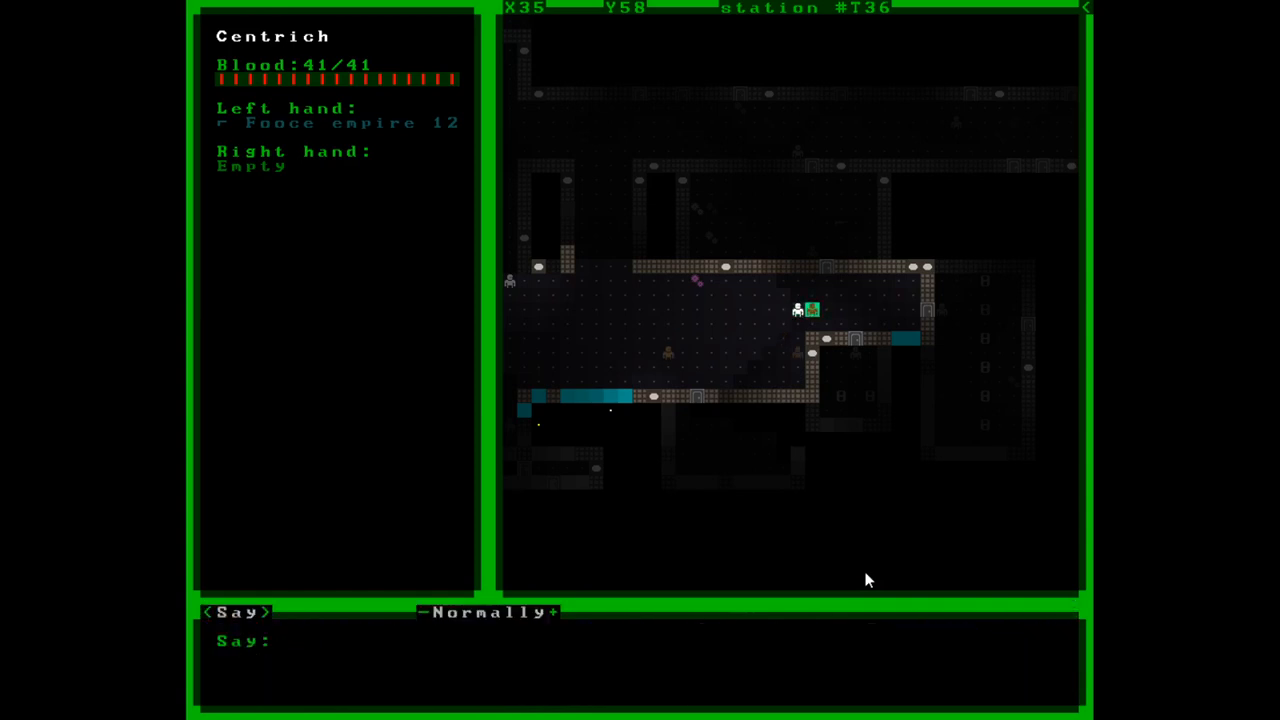
Step: Tell Ellena 'stop', 'attack delila', then ask 'what are you doing?'
text(stop)
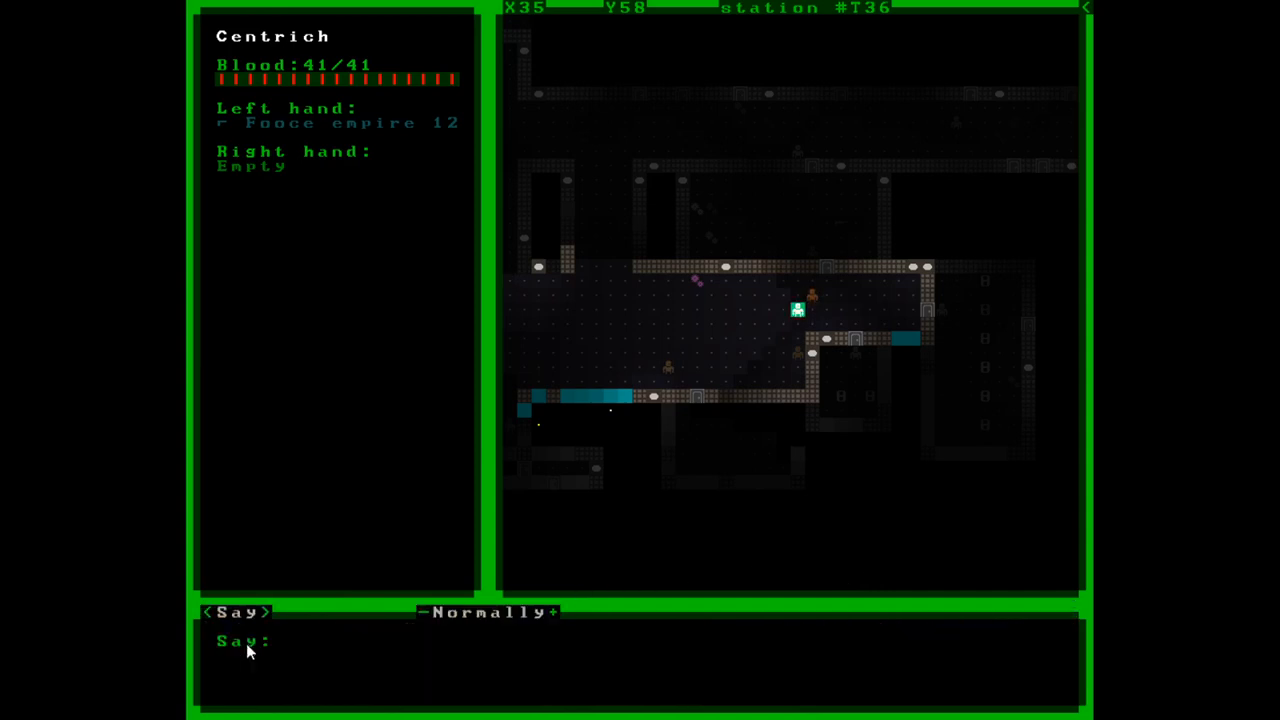
text(attack del)
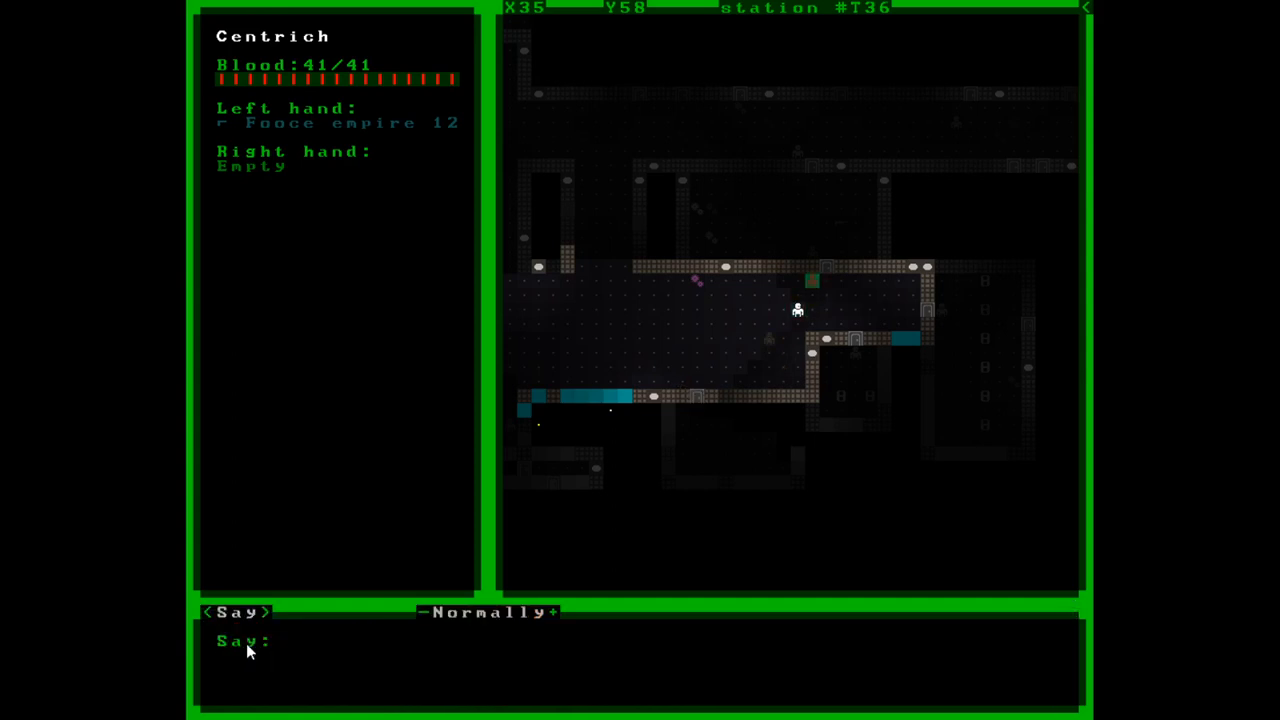
text(what are you doing?)
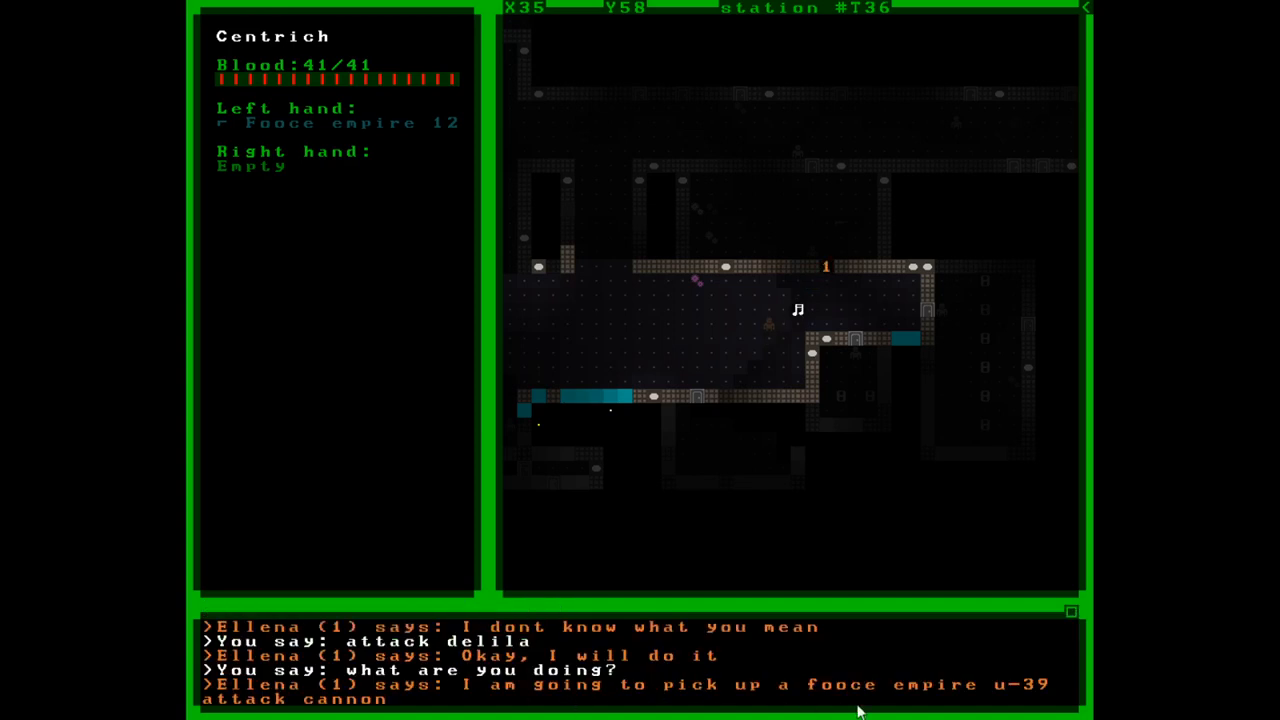
mouse_move(472, 710)
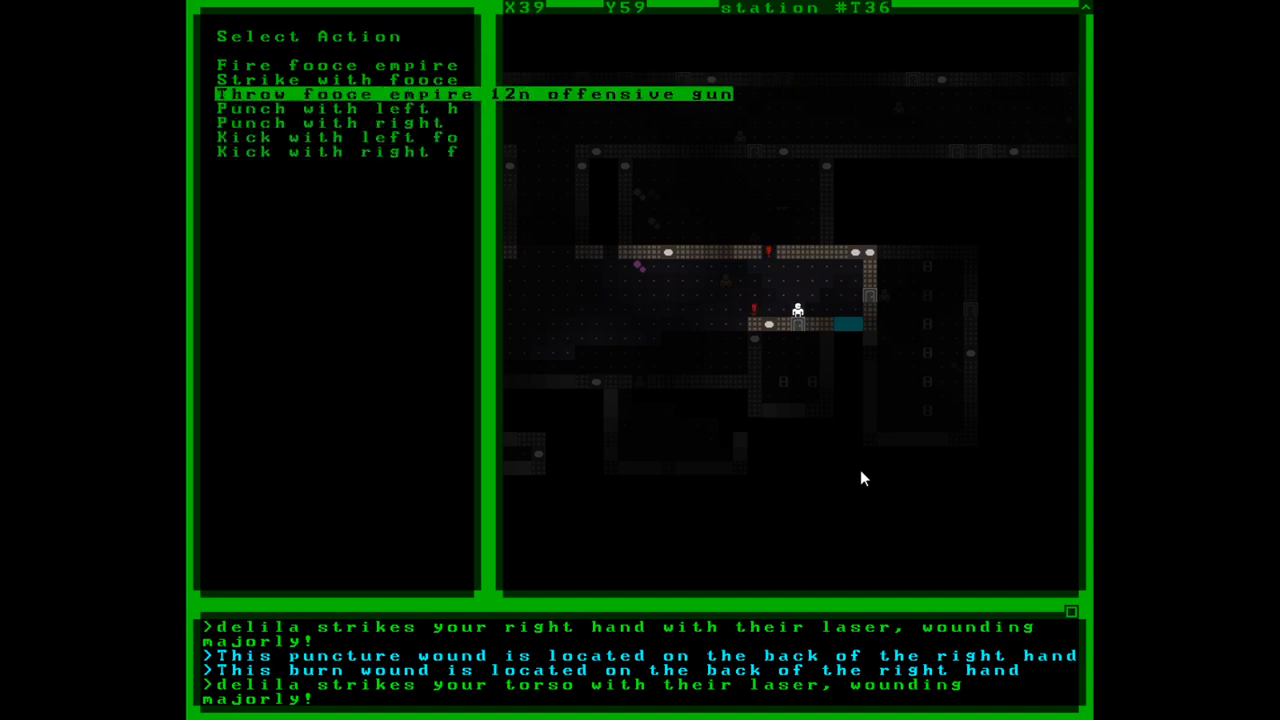
Step: Select and fire the 12n offensive gun at the attacker
key(up)
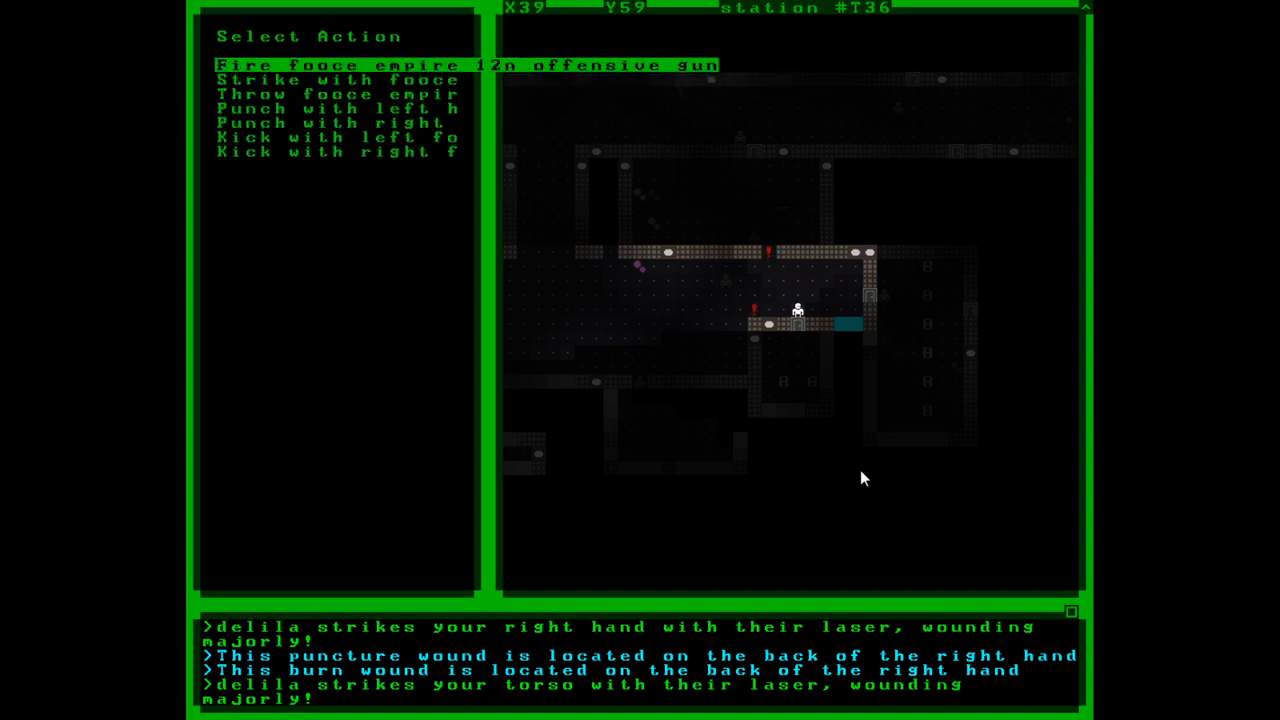
click(466, 64)
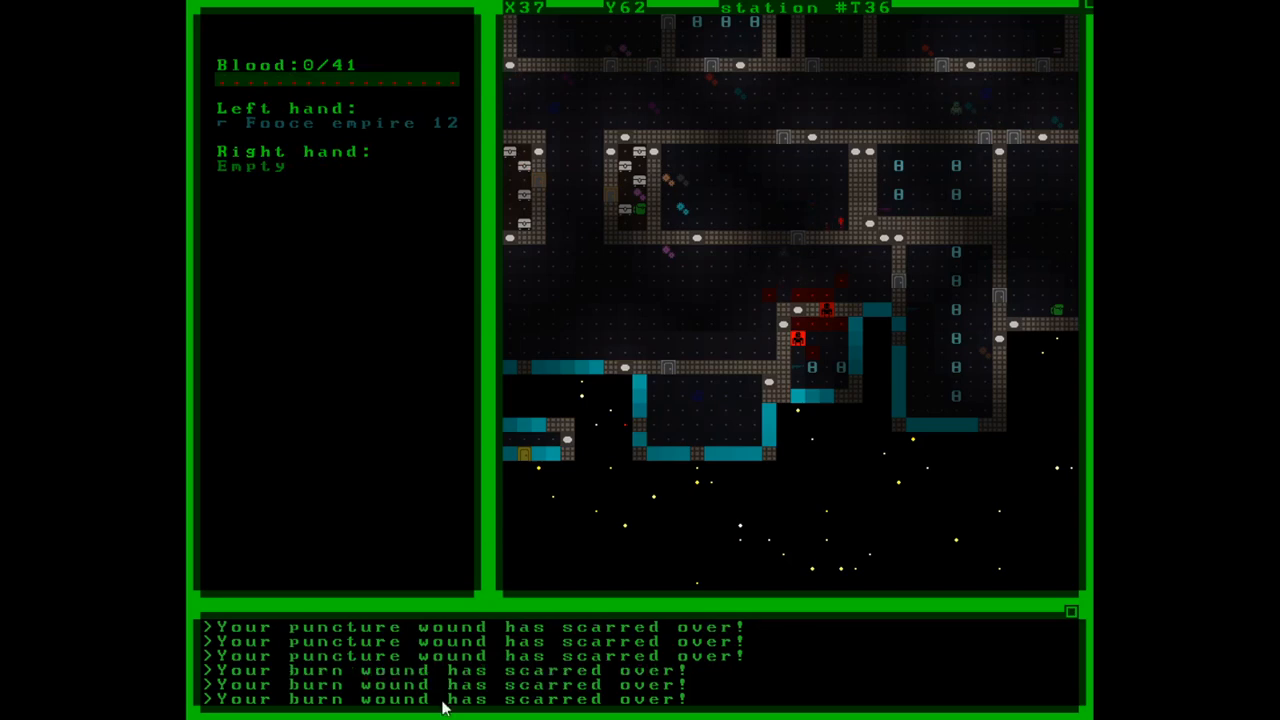
mouse_move(844, 250)
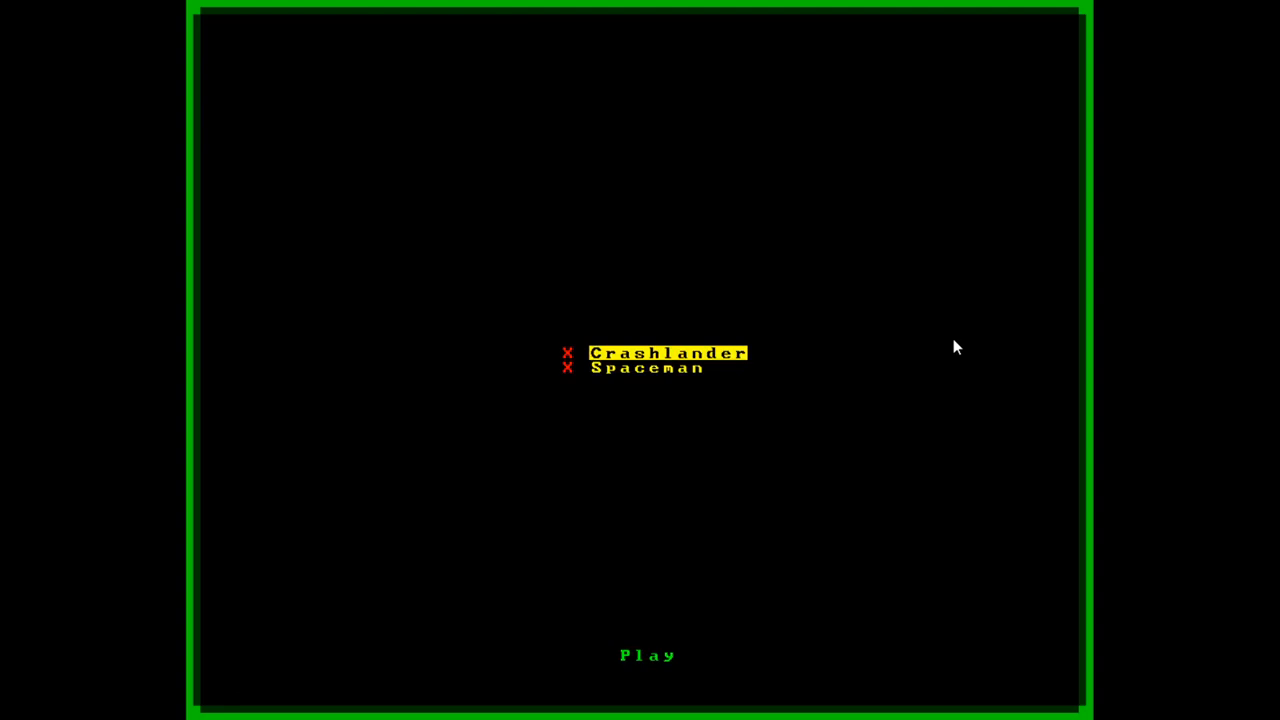
Step: Start a new game as the Crashlander in the Y-Wing wreckage
click(648, 656)
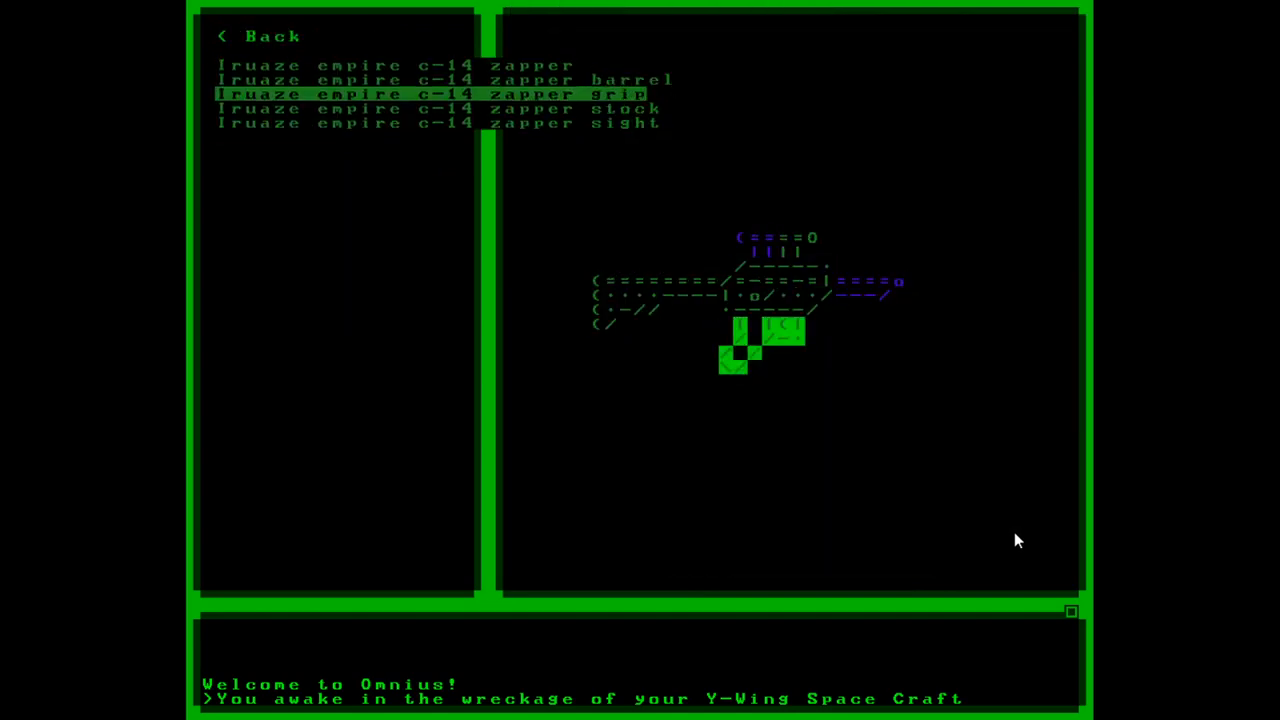
Step: Detach the stock from the Iruaze Empire C-14 zapper and wield the zapper in the left hand
click(436, 108)
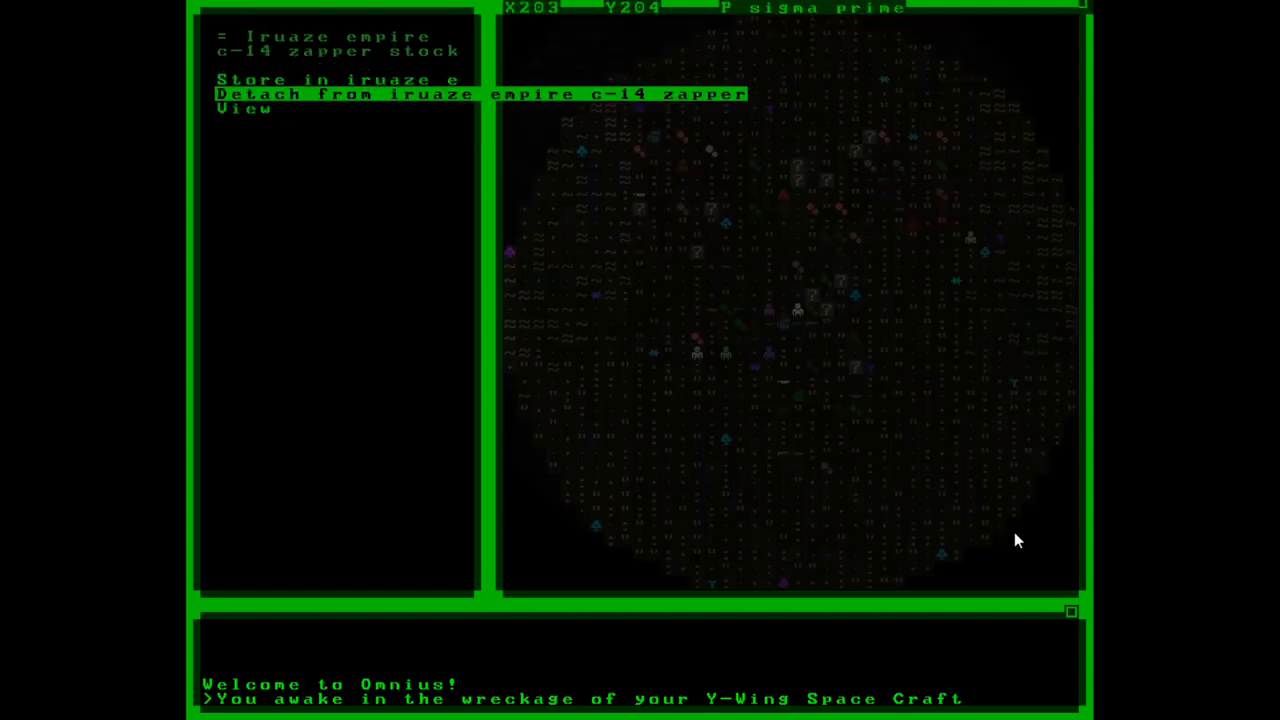
click(478, 94)
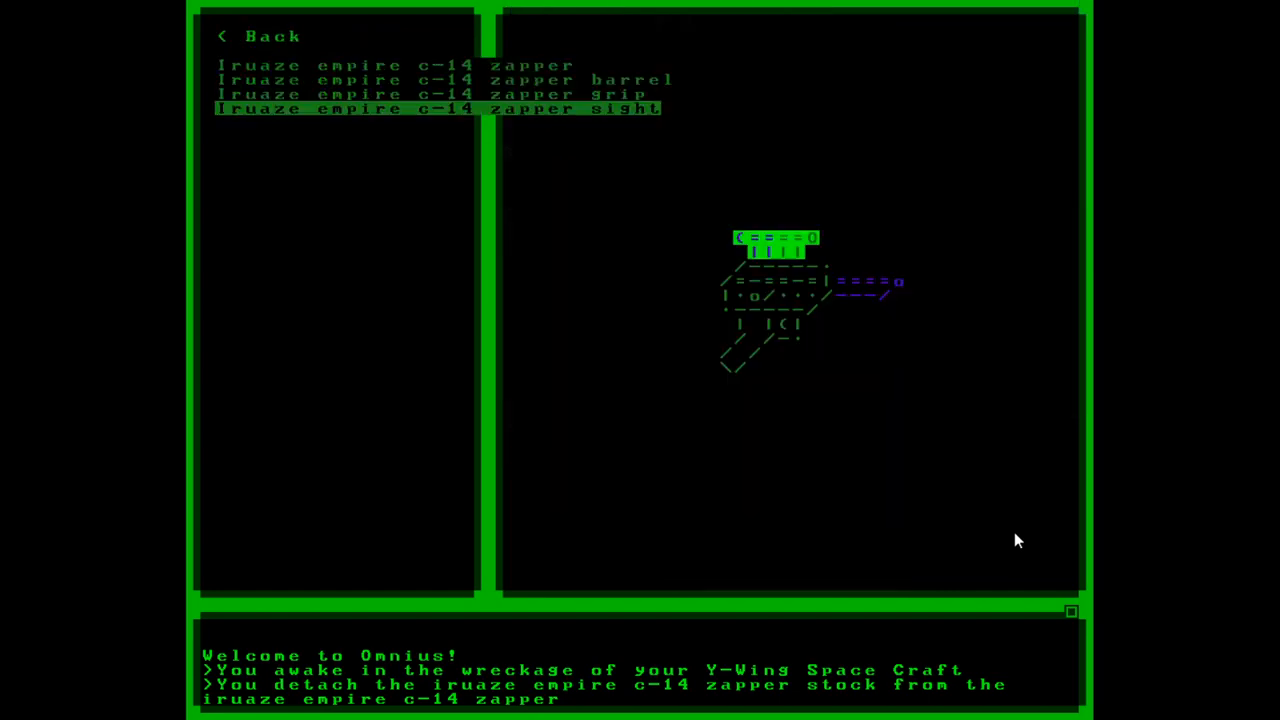
click(436, 108)
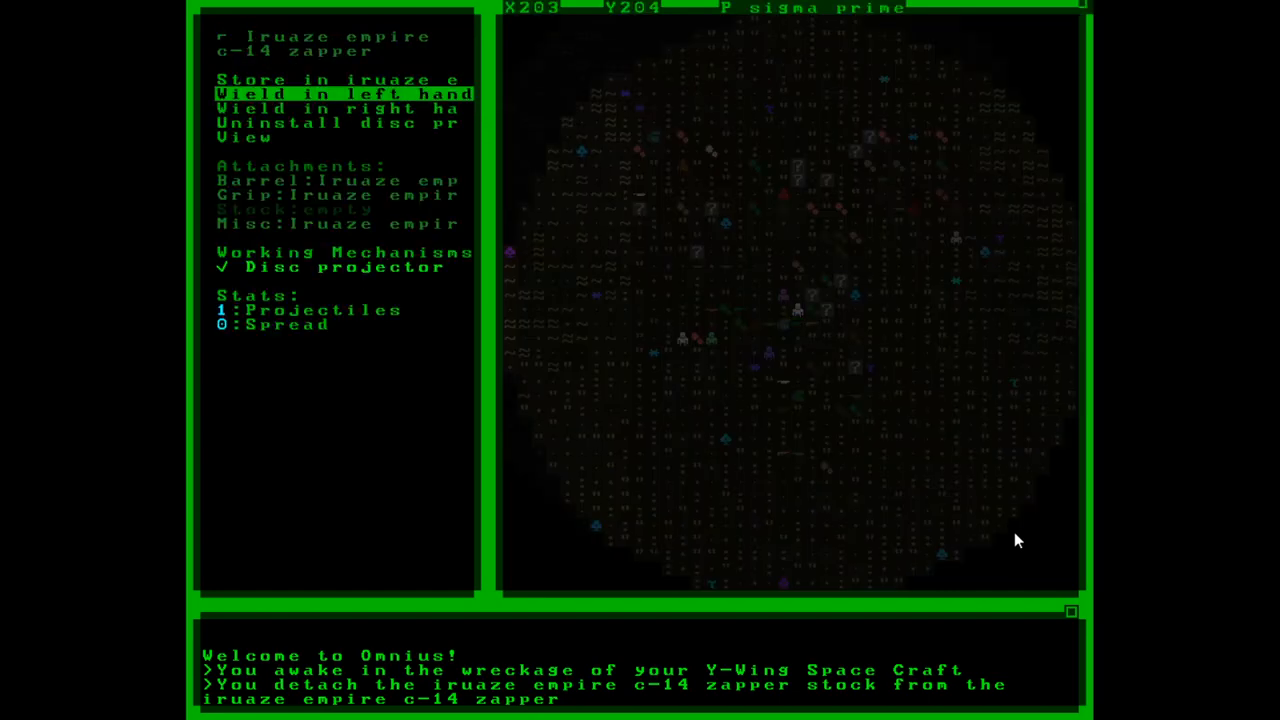
click(344, 94)
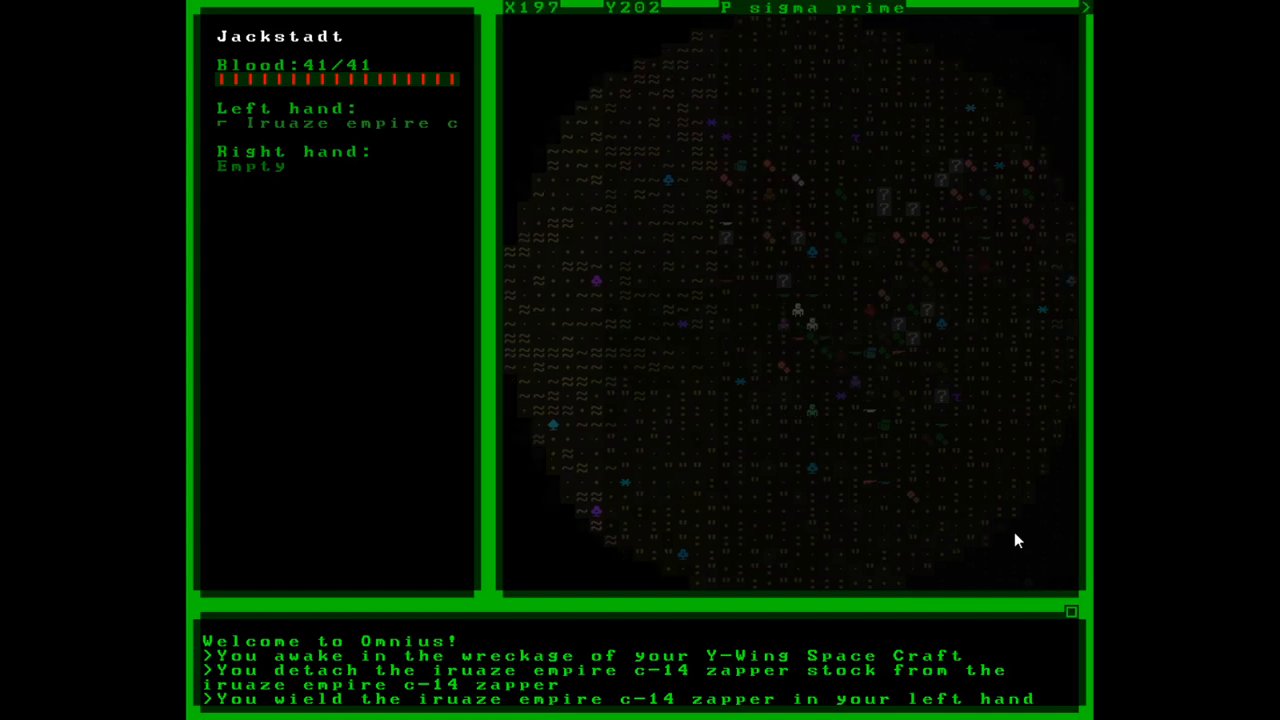
Step: From the Select Entity list of nearby things, pick the iruaze empire 3 blade handle
key(Right)
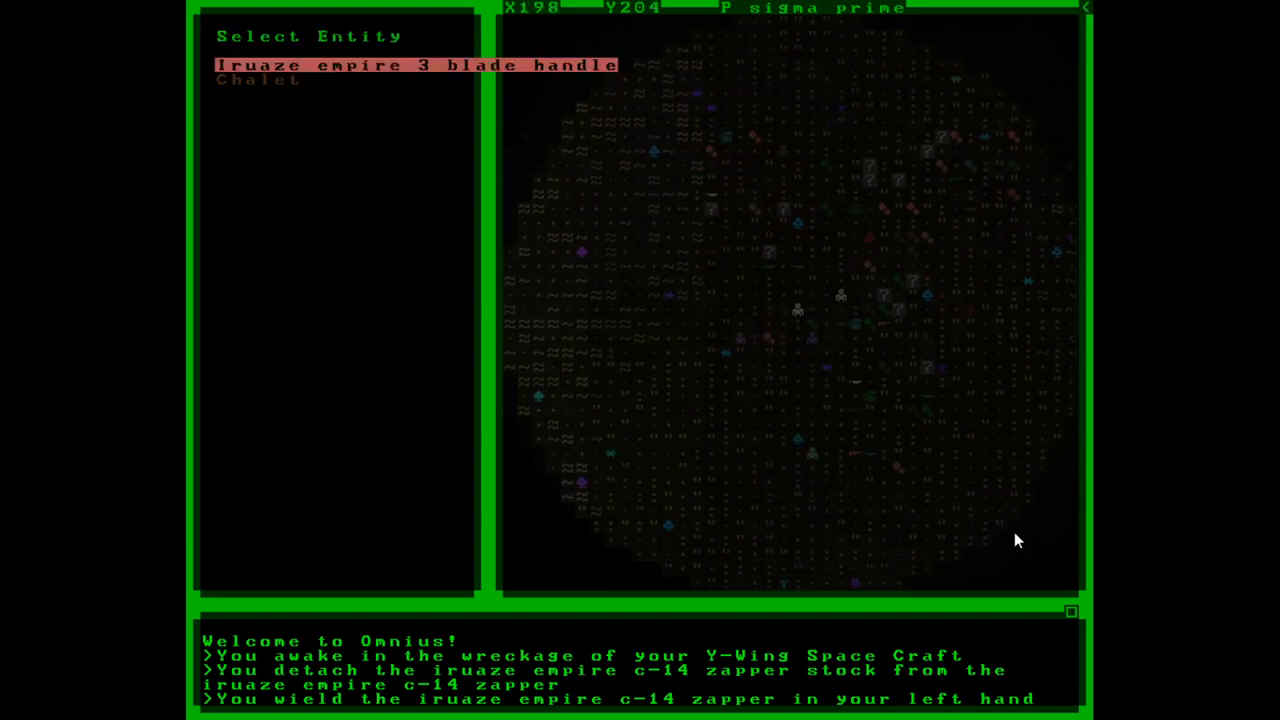
click(414, 64)
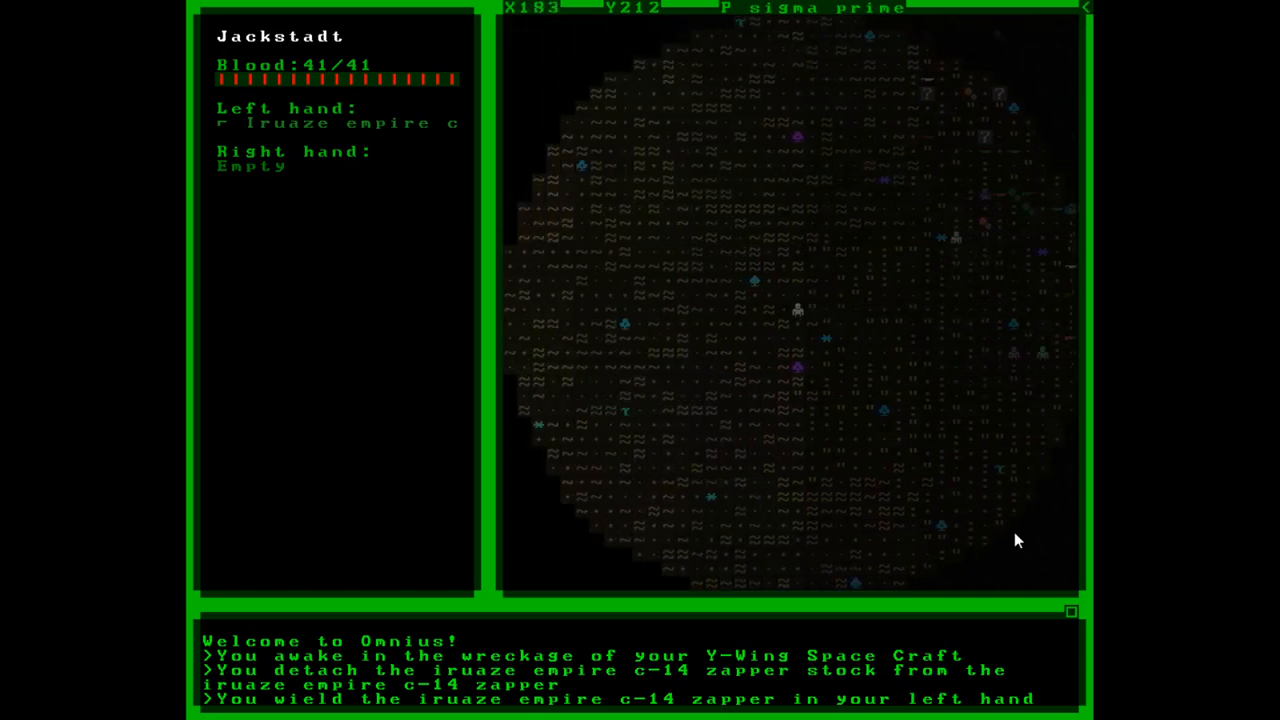
Step: Walk the Crashlander west then north across the plain to around X110 Y161
key(left)
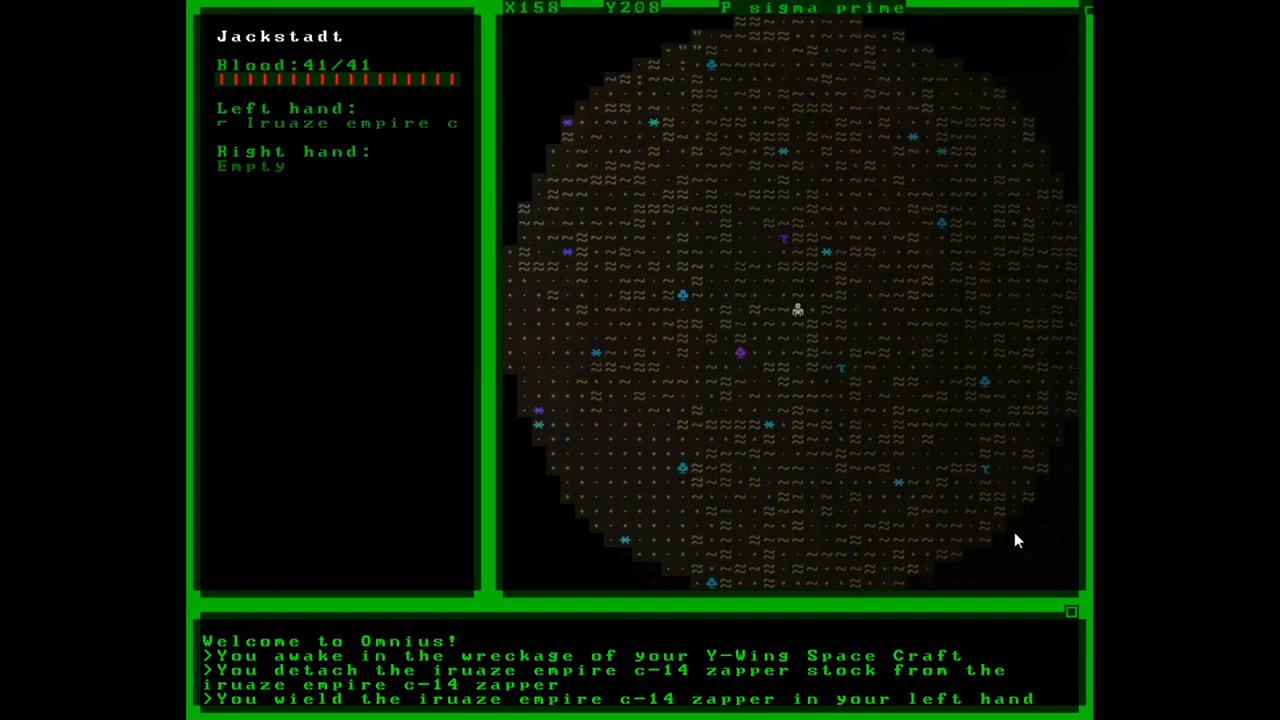
key(up)
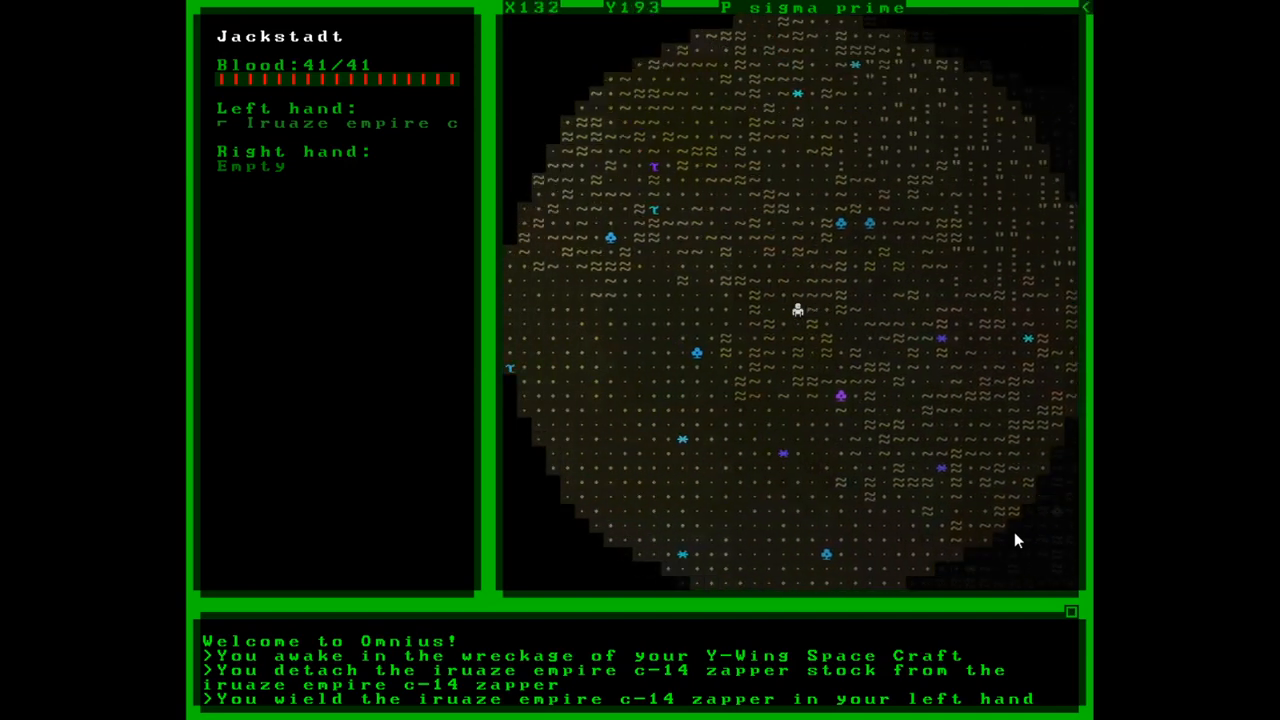
key(Left)
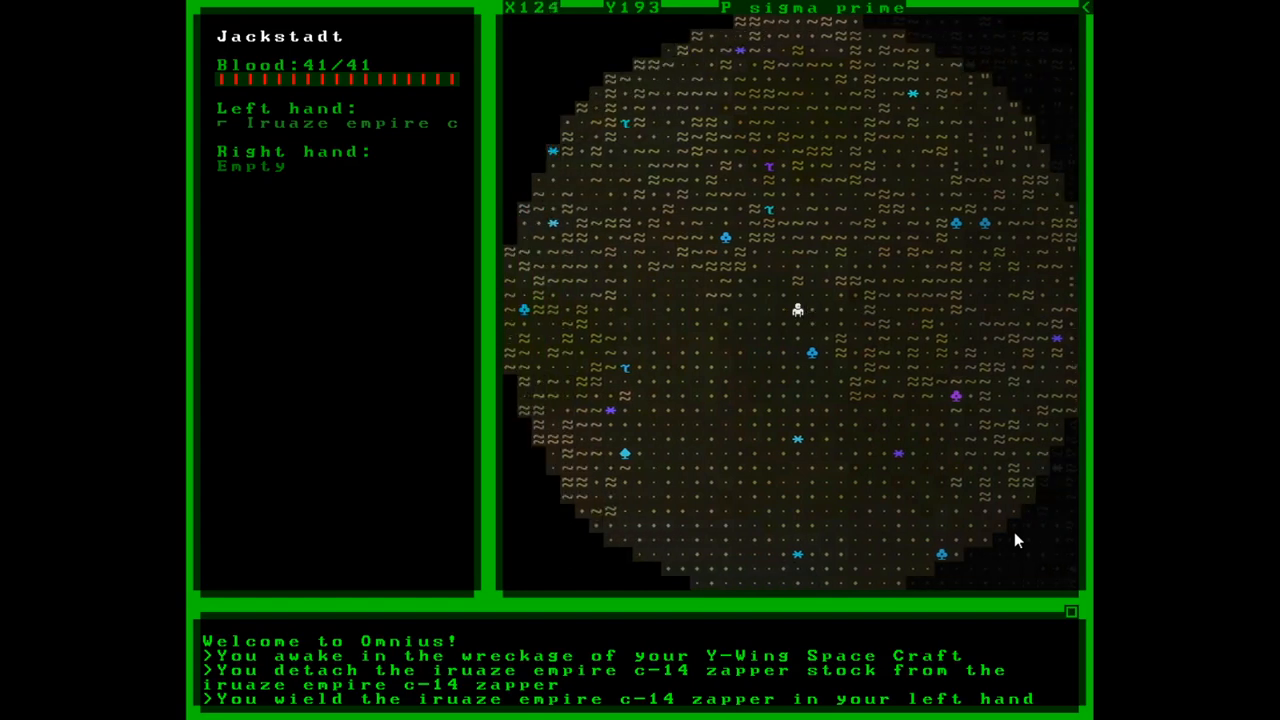
key(up)
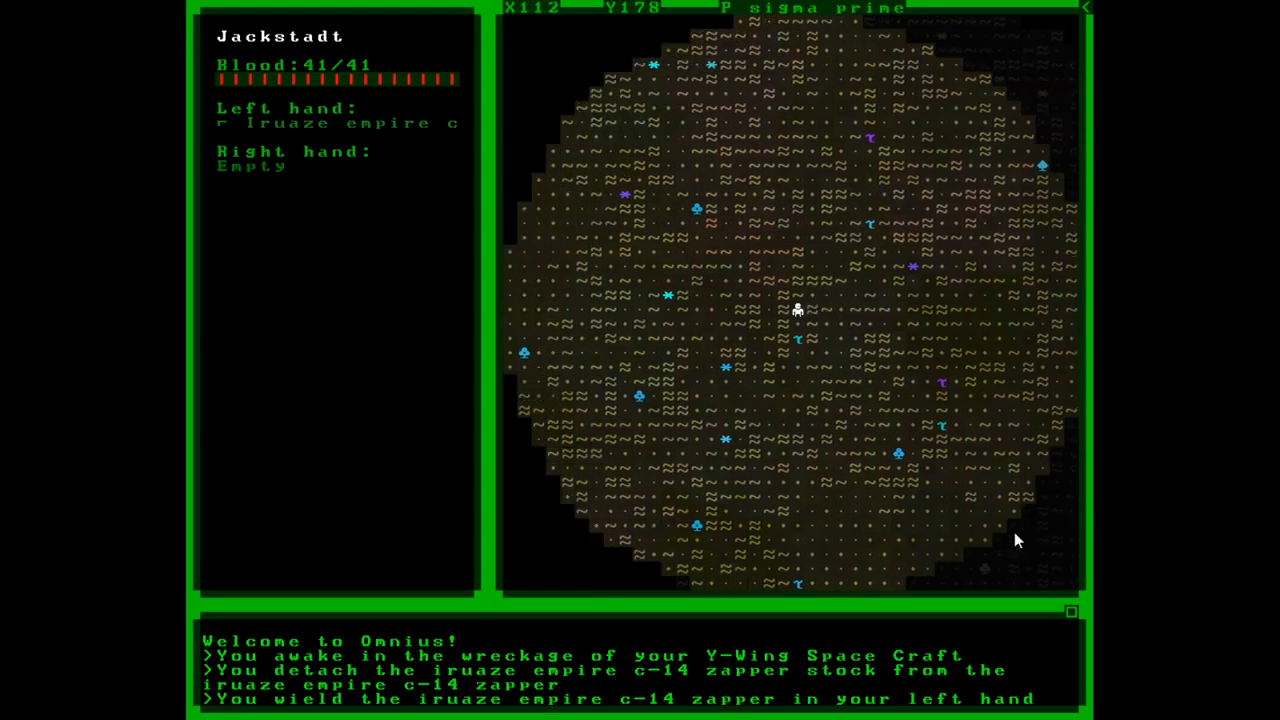
key(up)
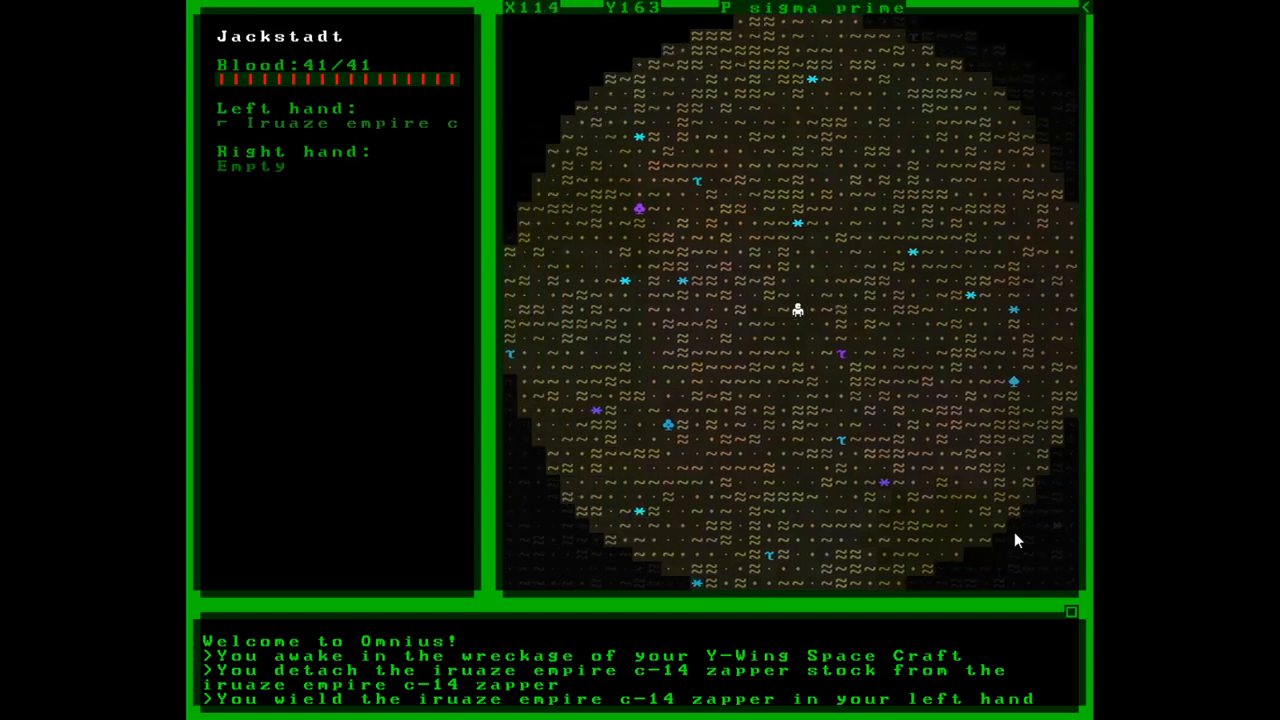
key(Left)
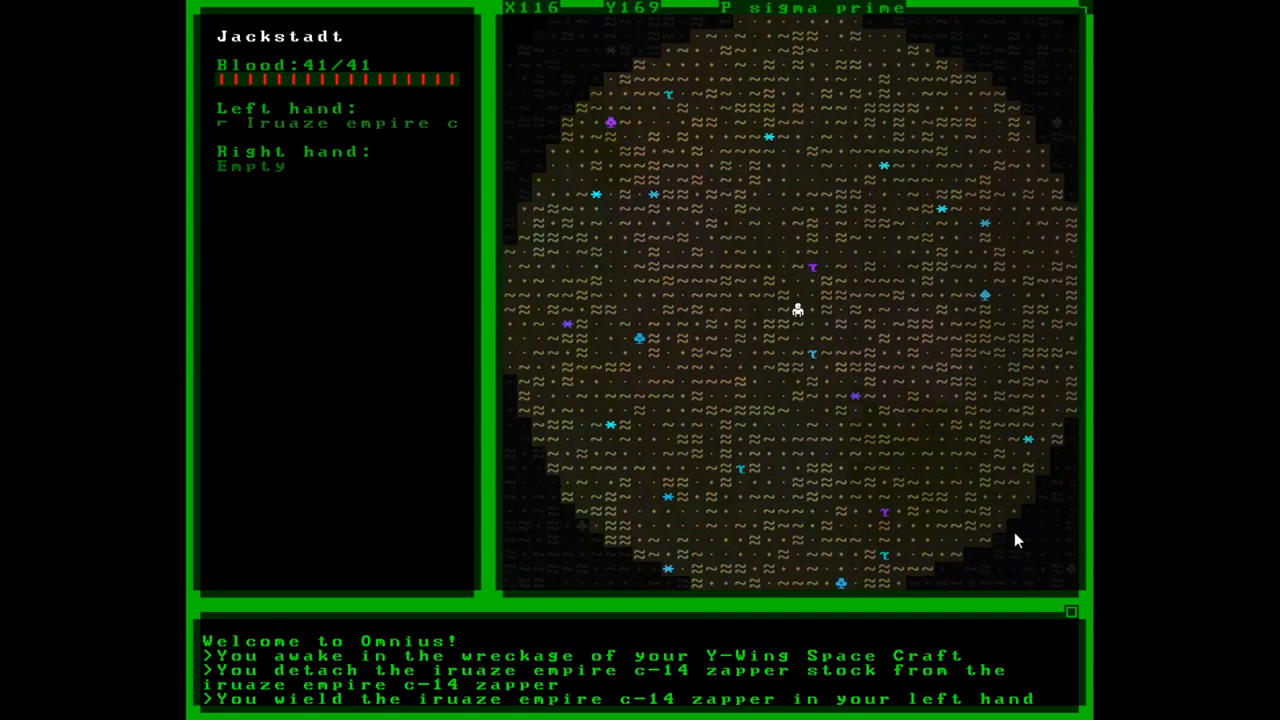
key(up)
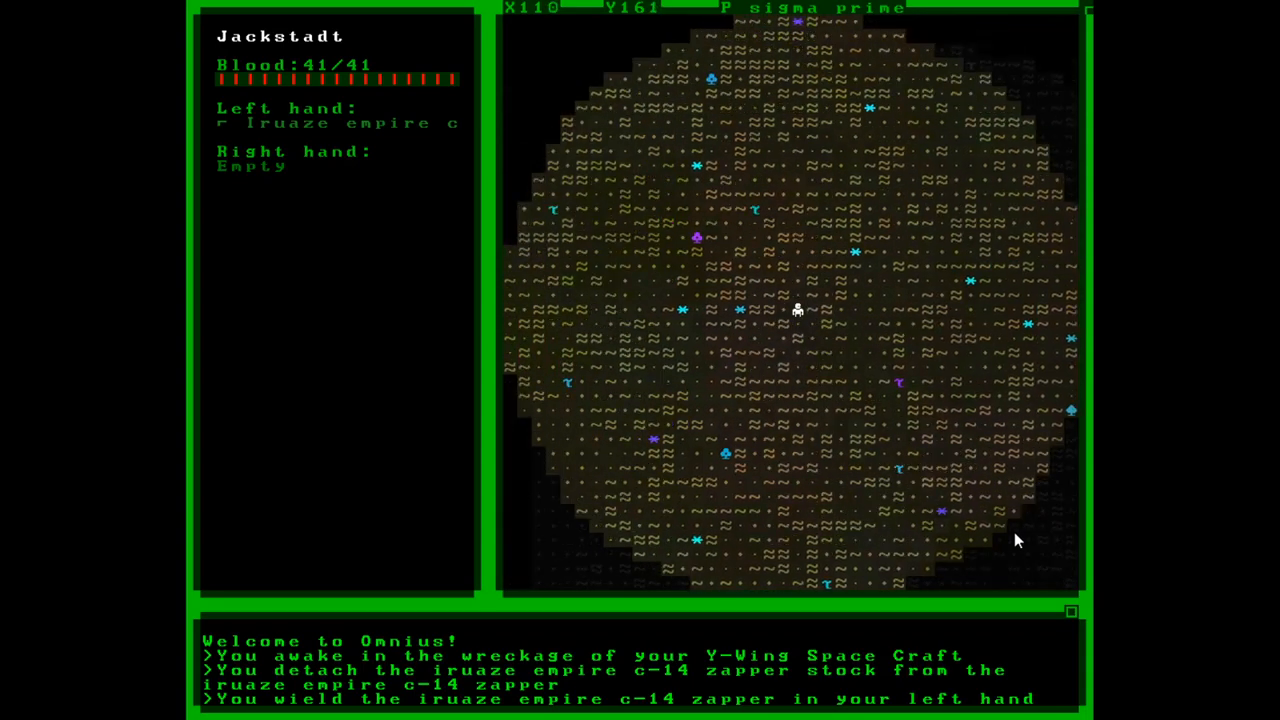
key(up)
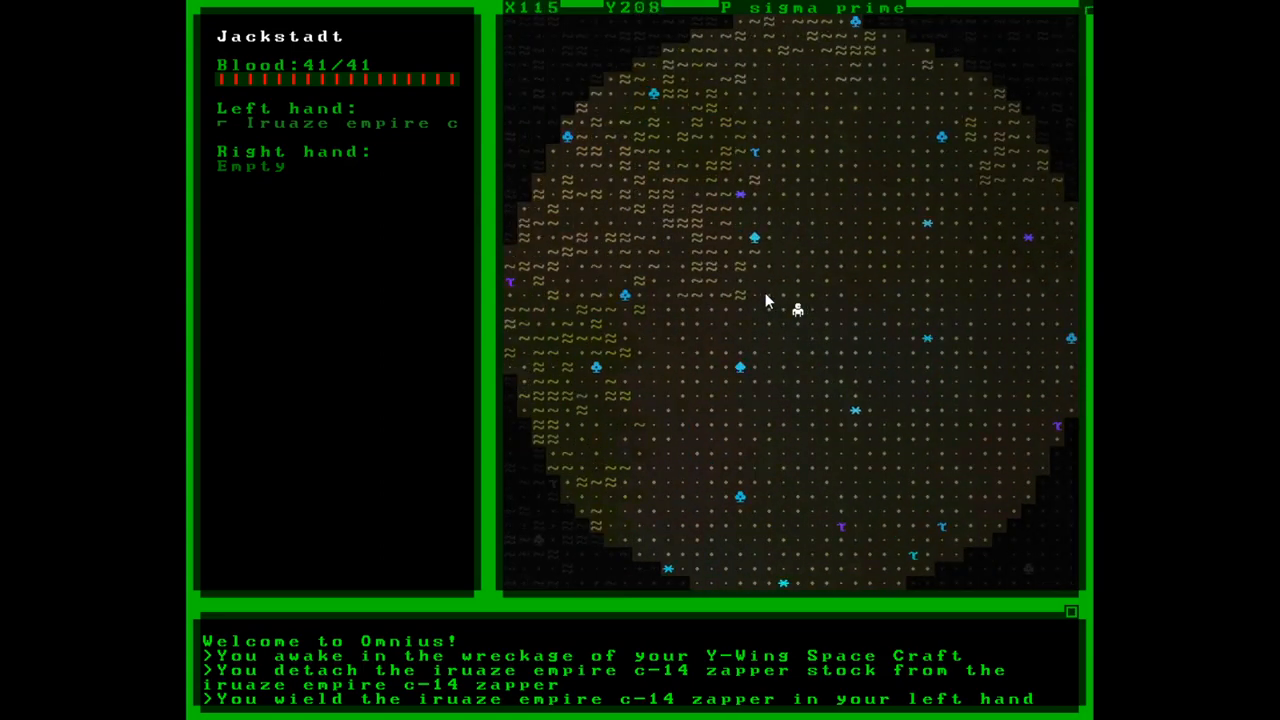
Step: Travel the Crashlander far north across the planet surface to around X130 Y20
key(up)
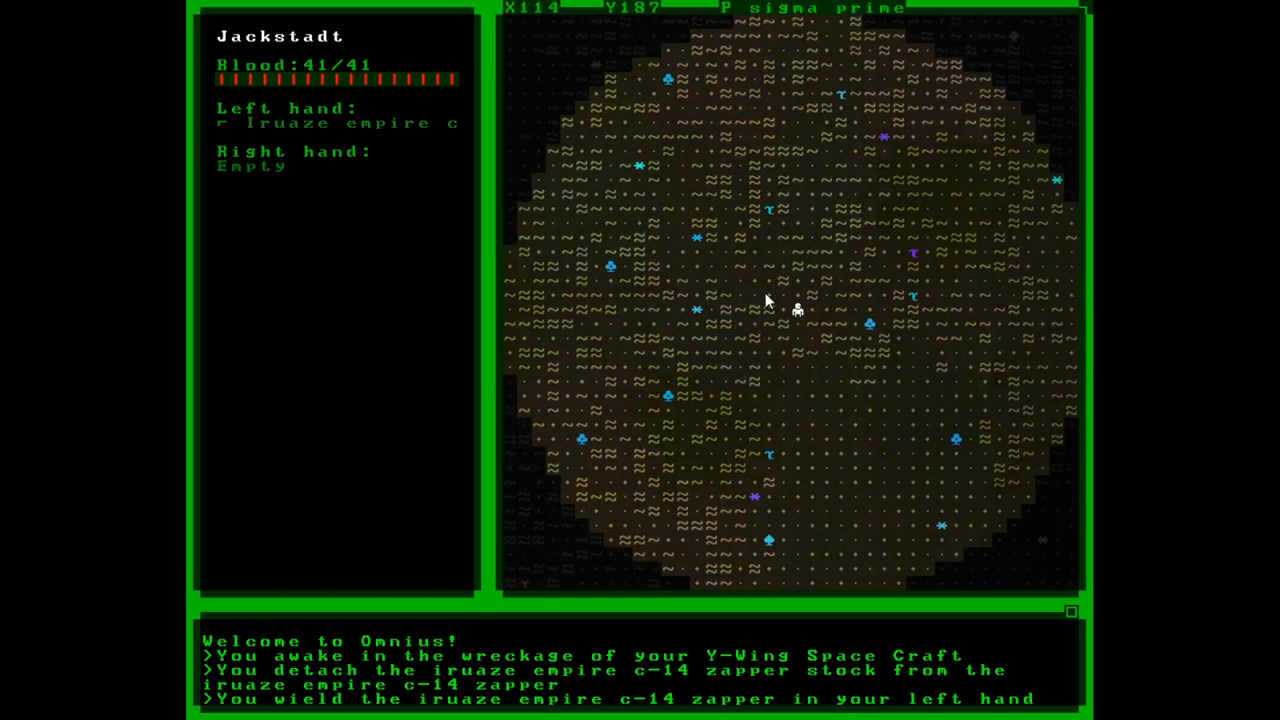
key(up)
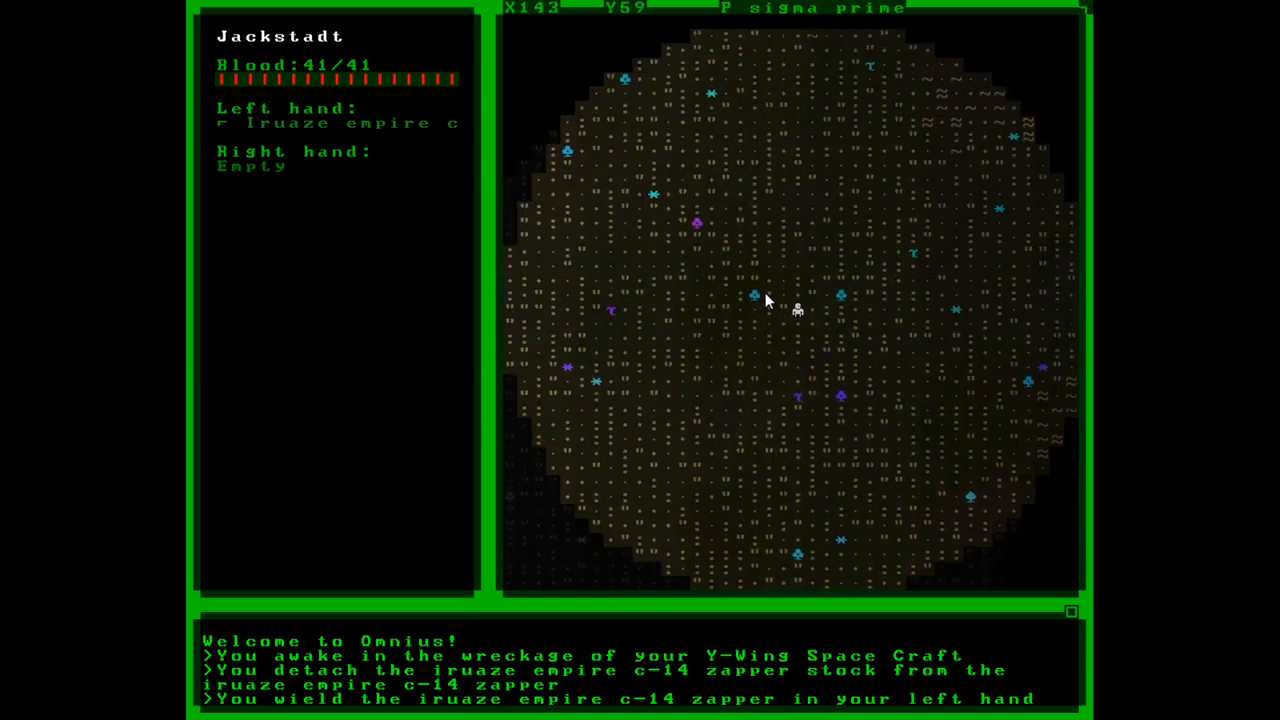
key(up)
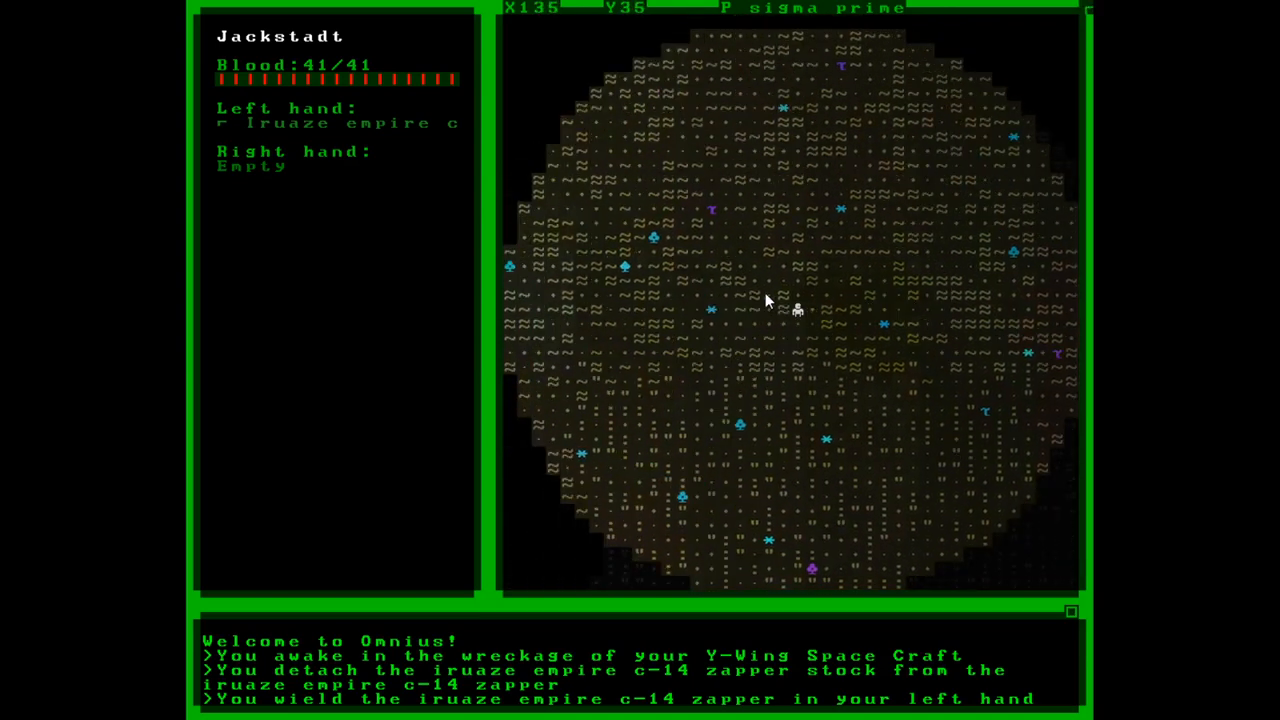
key(up)
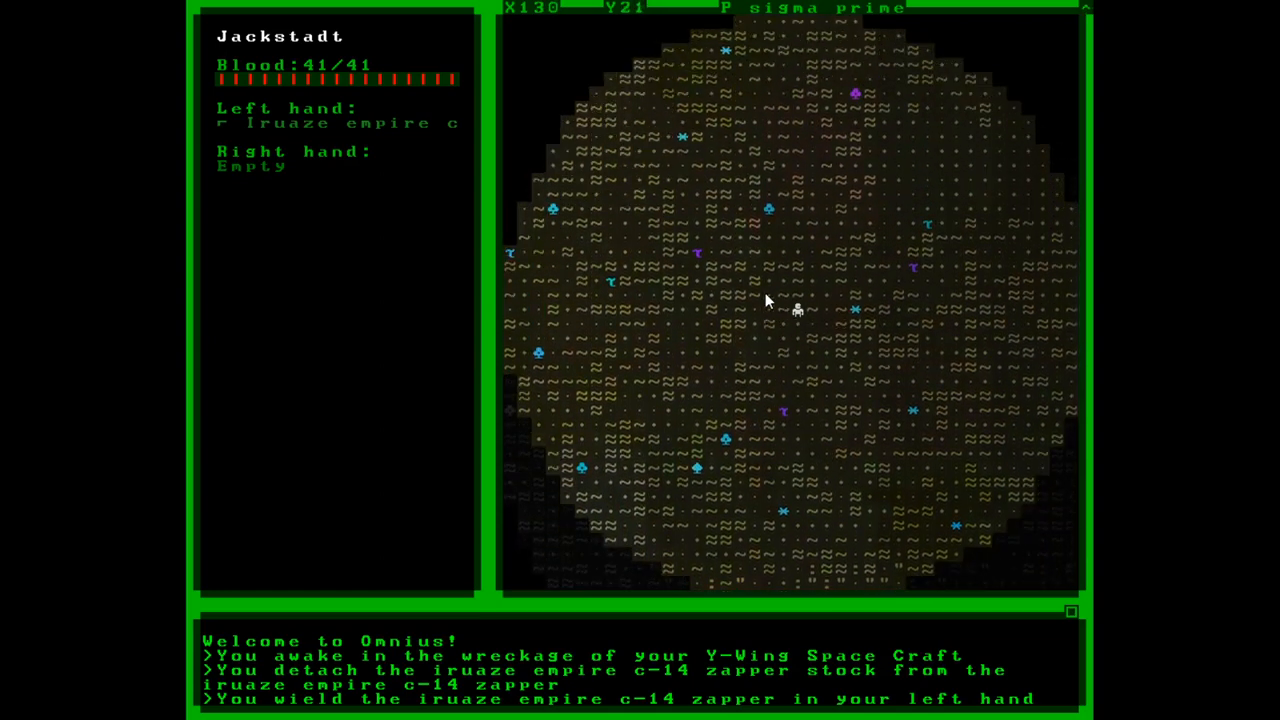
key(up)
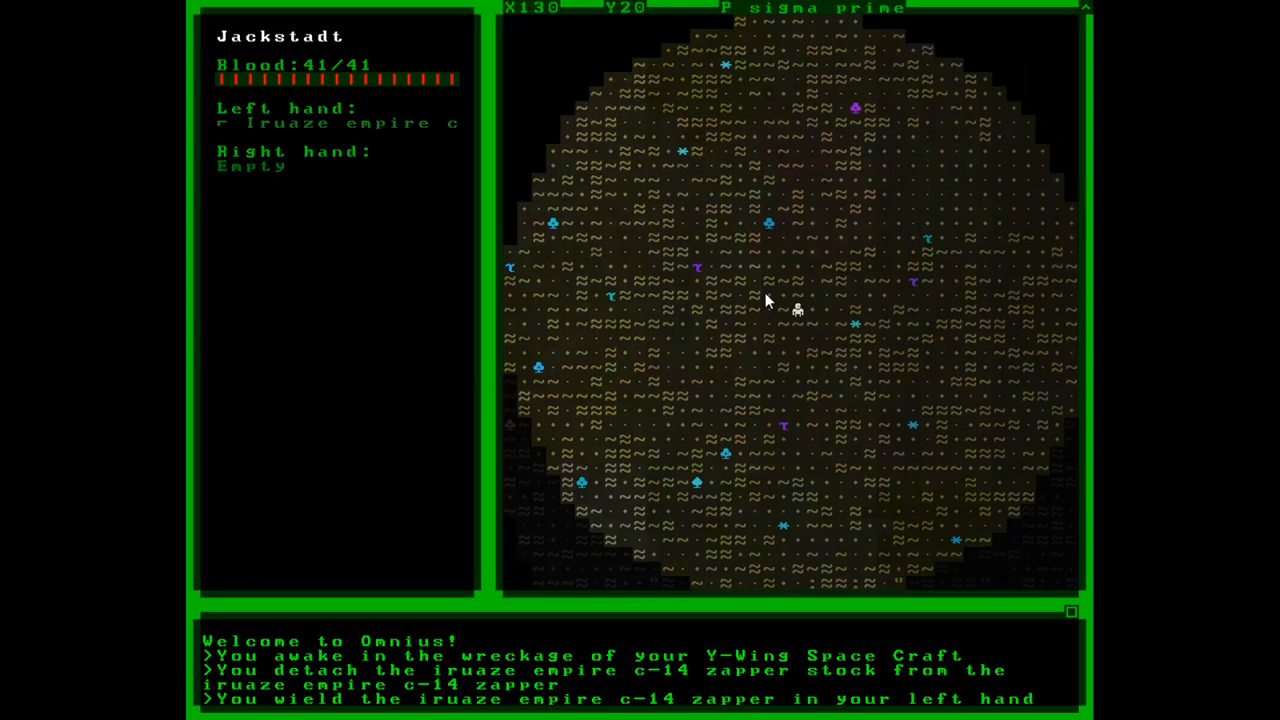